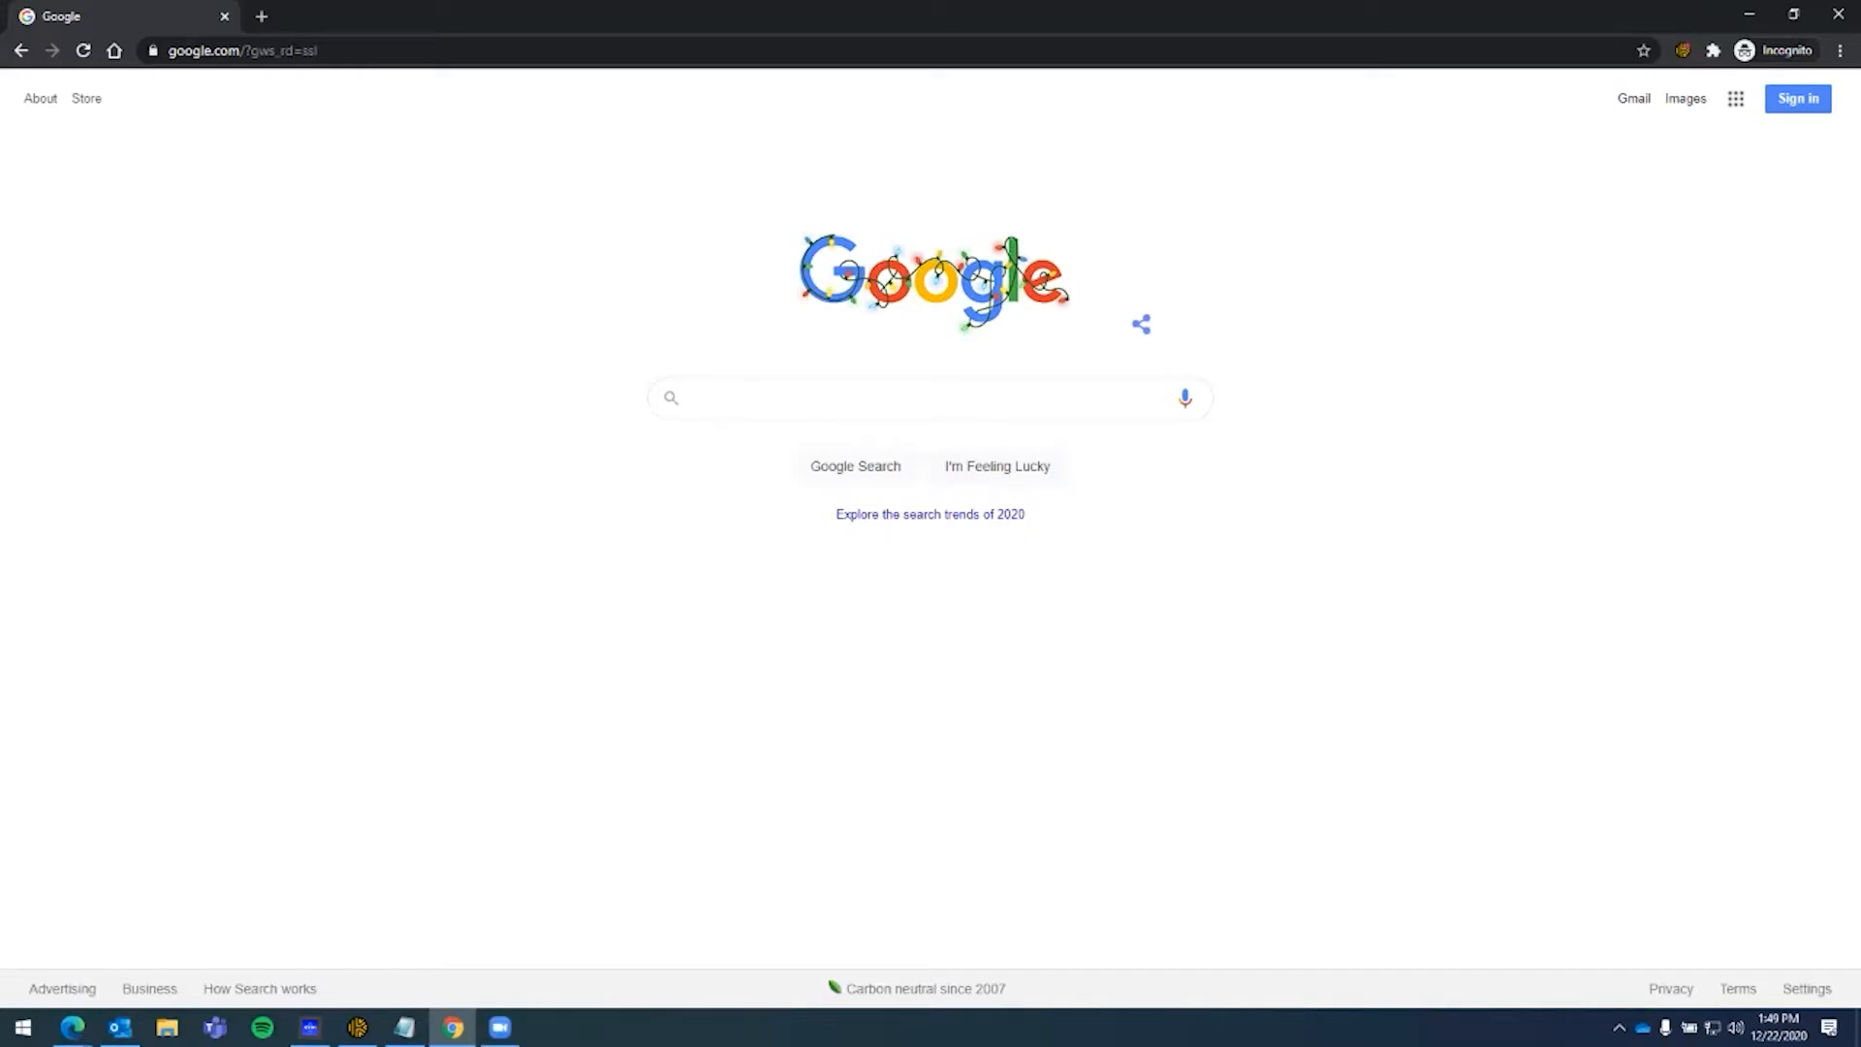
Go to mail.office365.com from the Chrome address bar.
left_click(242, 49)
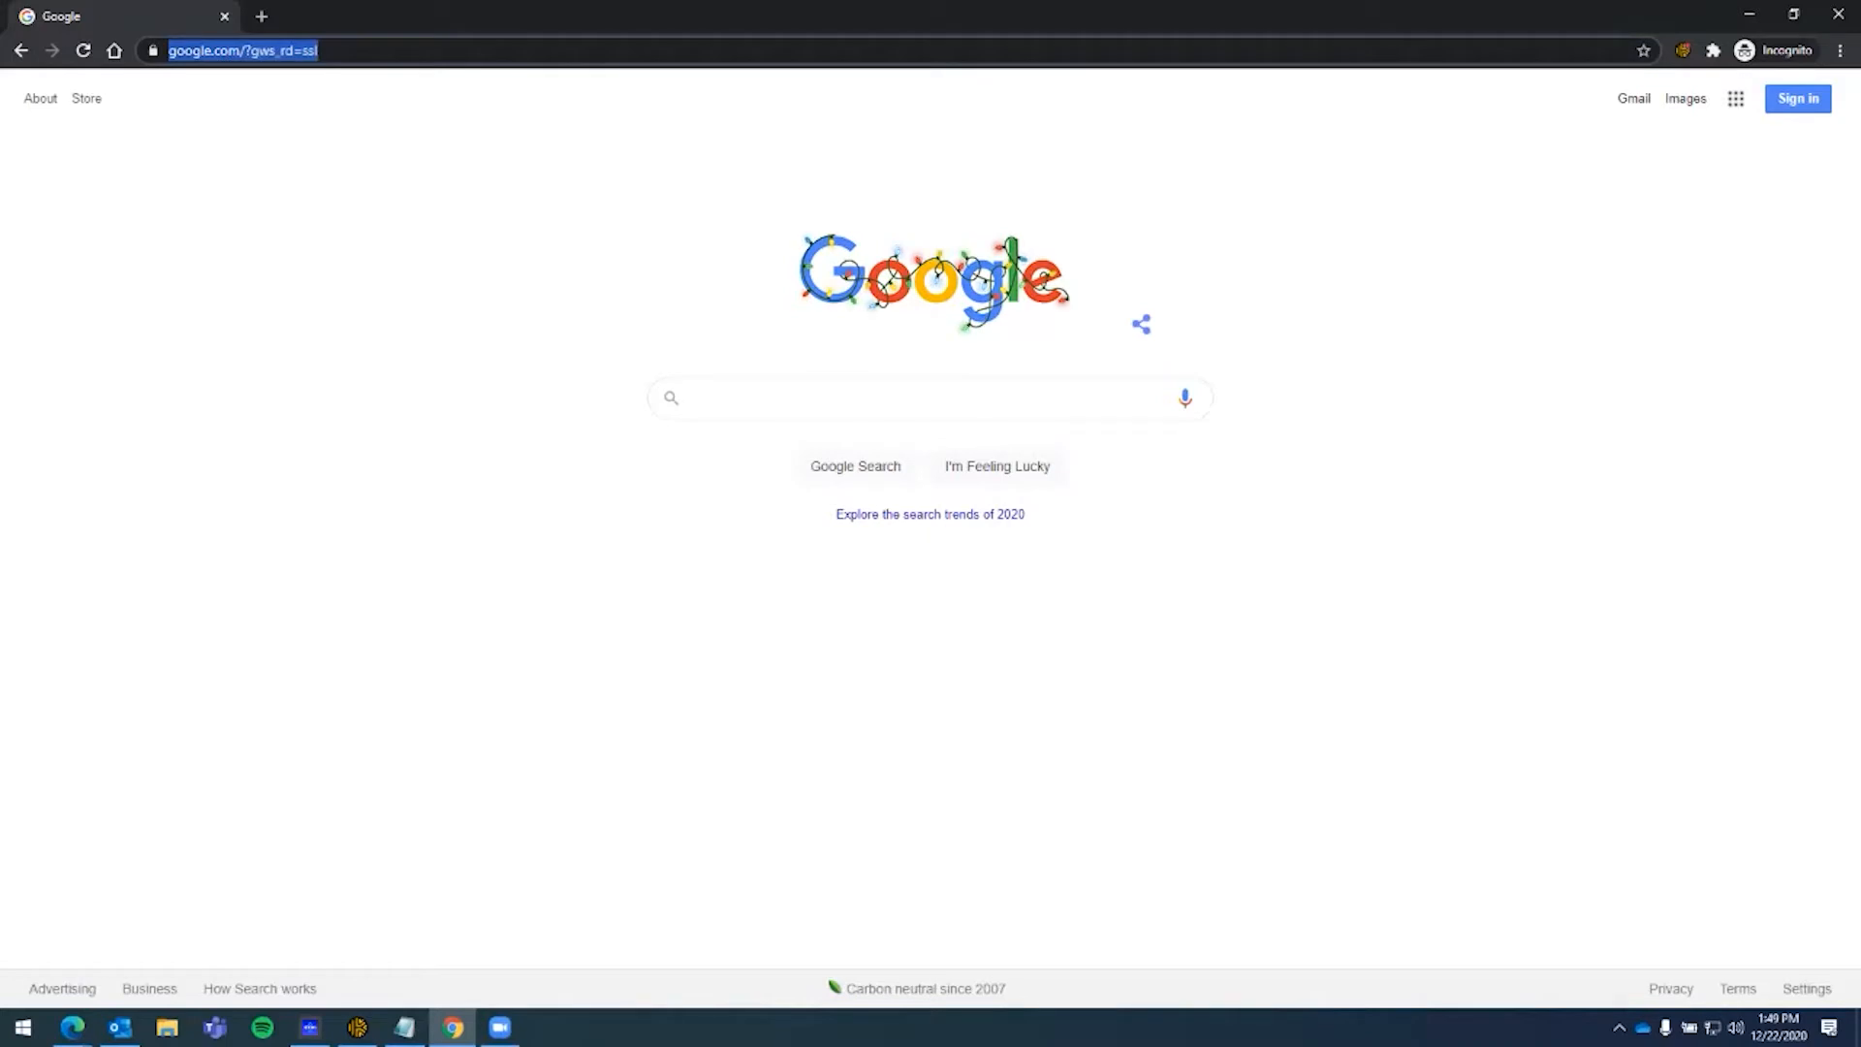
type("mail.office365.com")
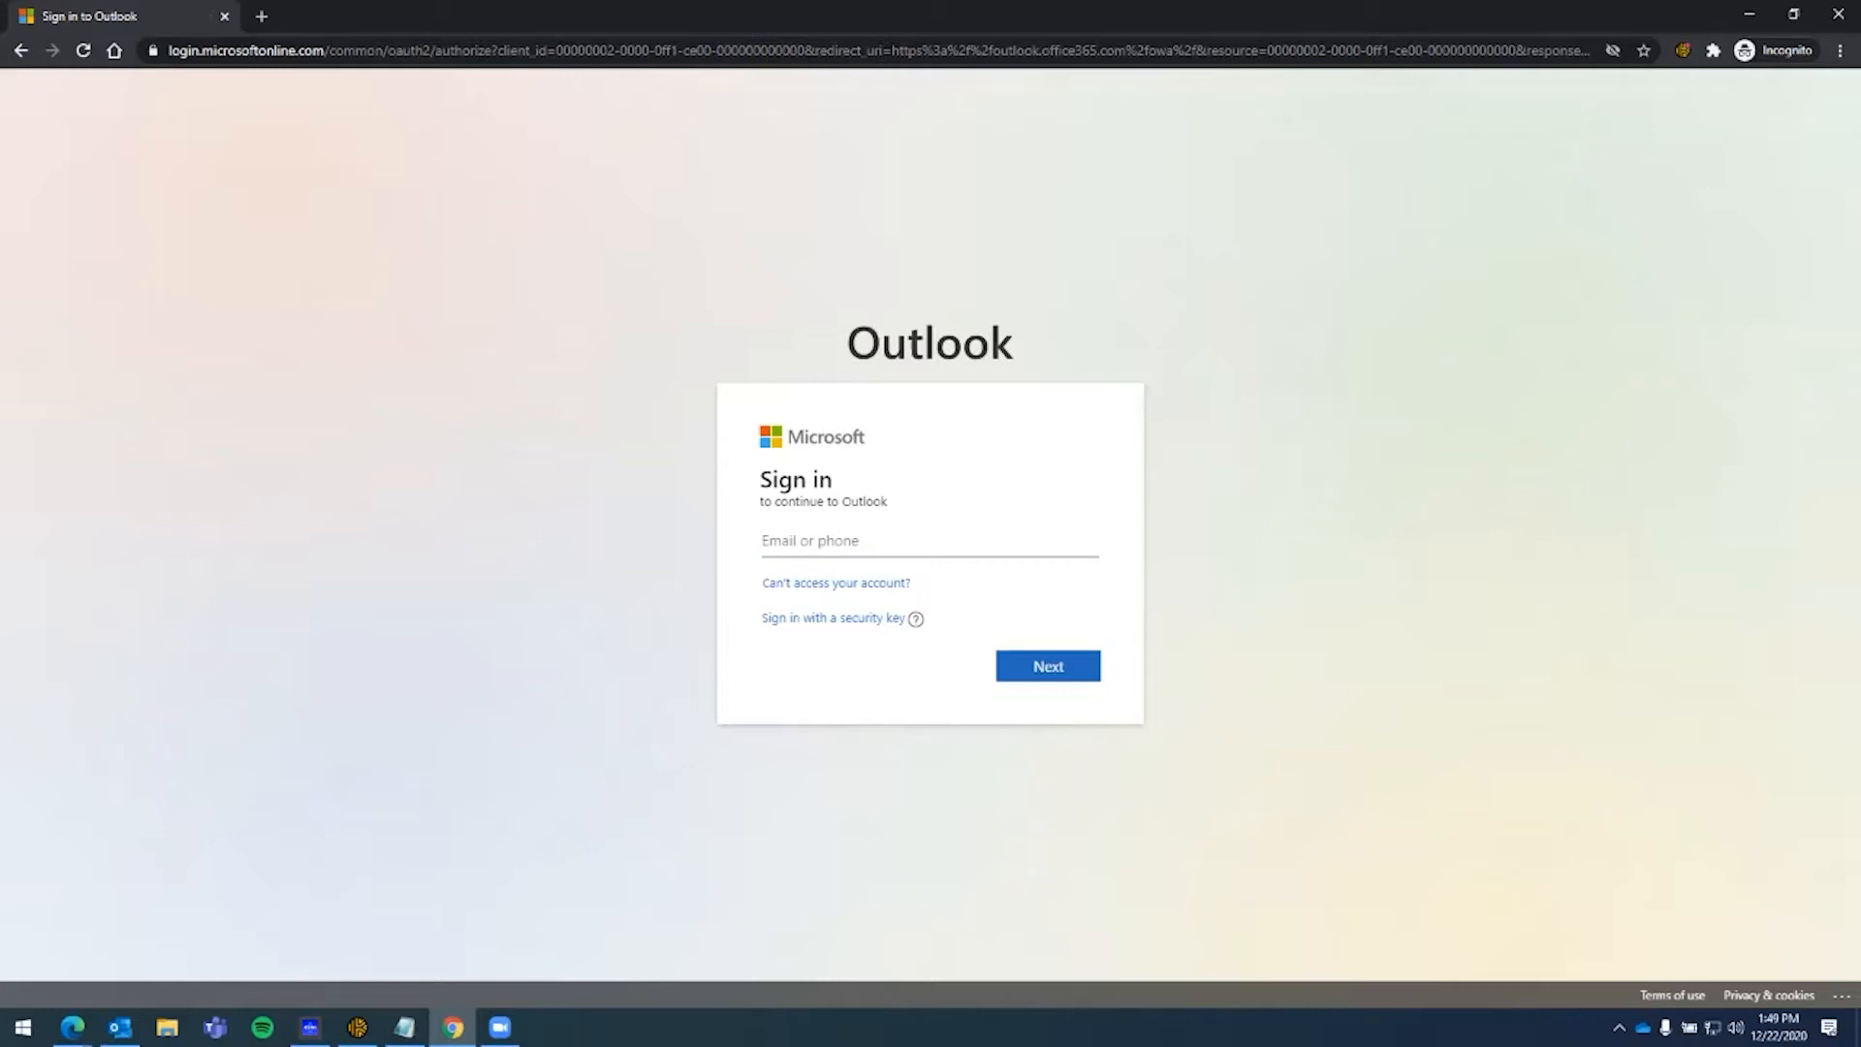
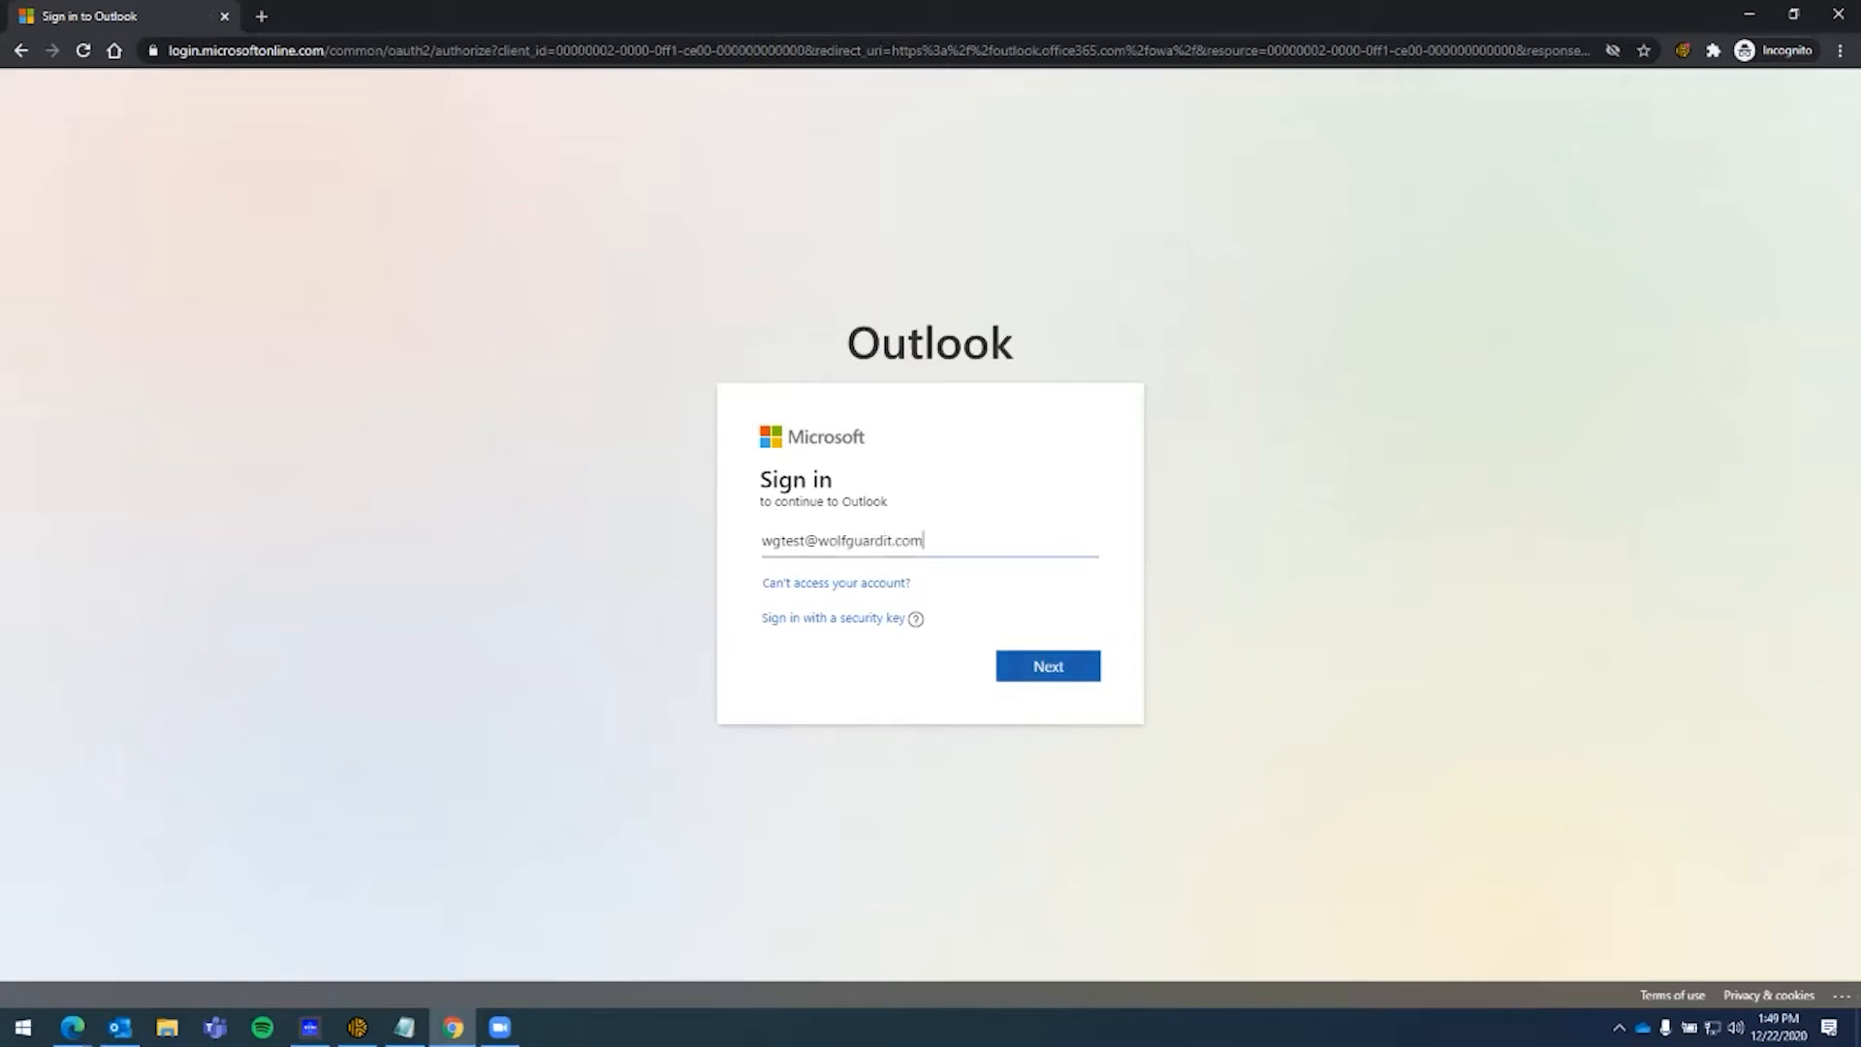
Sign in with the wgtest account email and its password.
left_click(1046, 665)
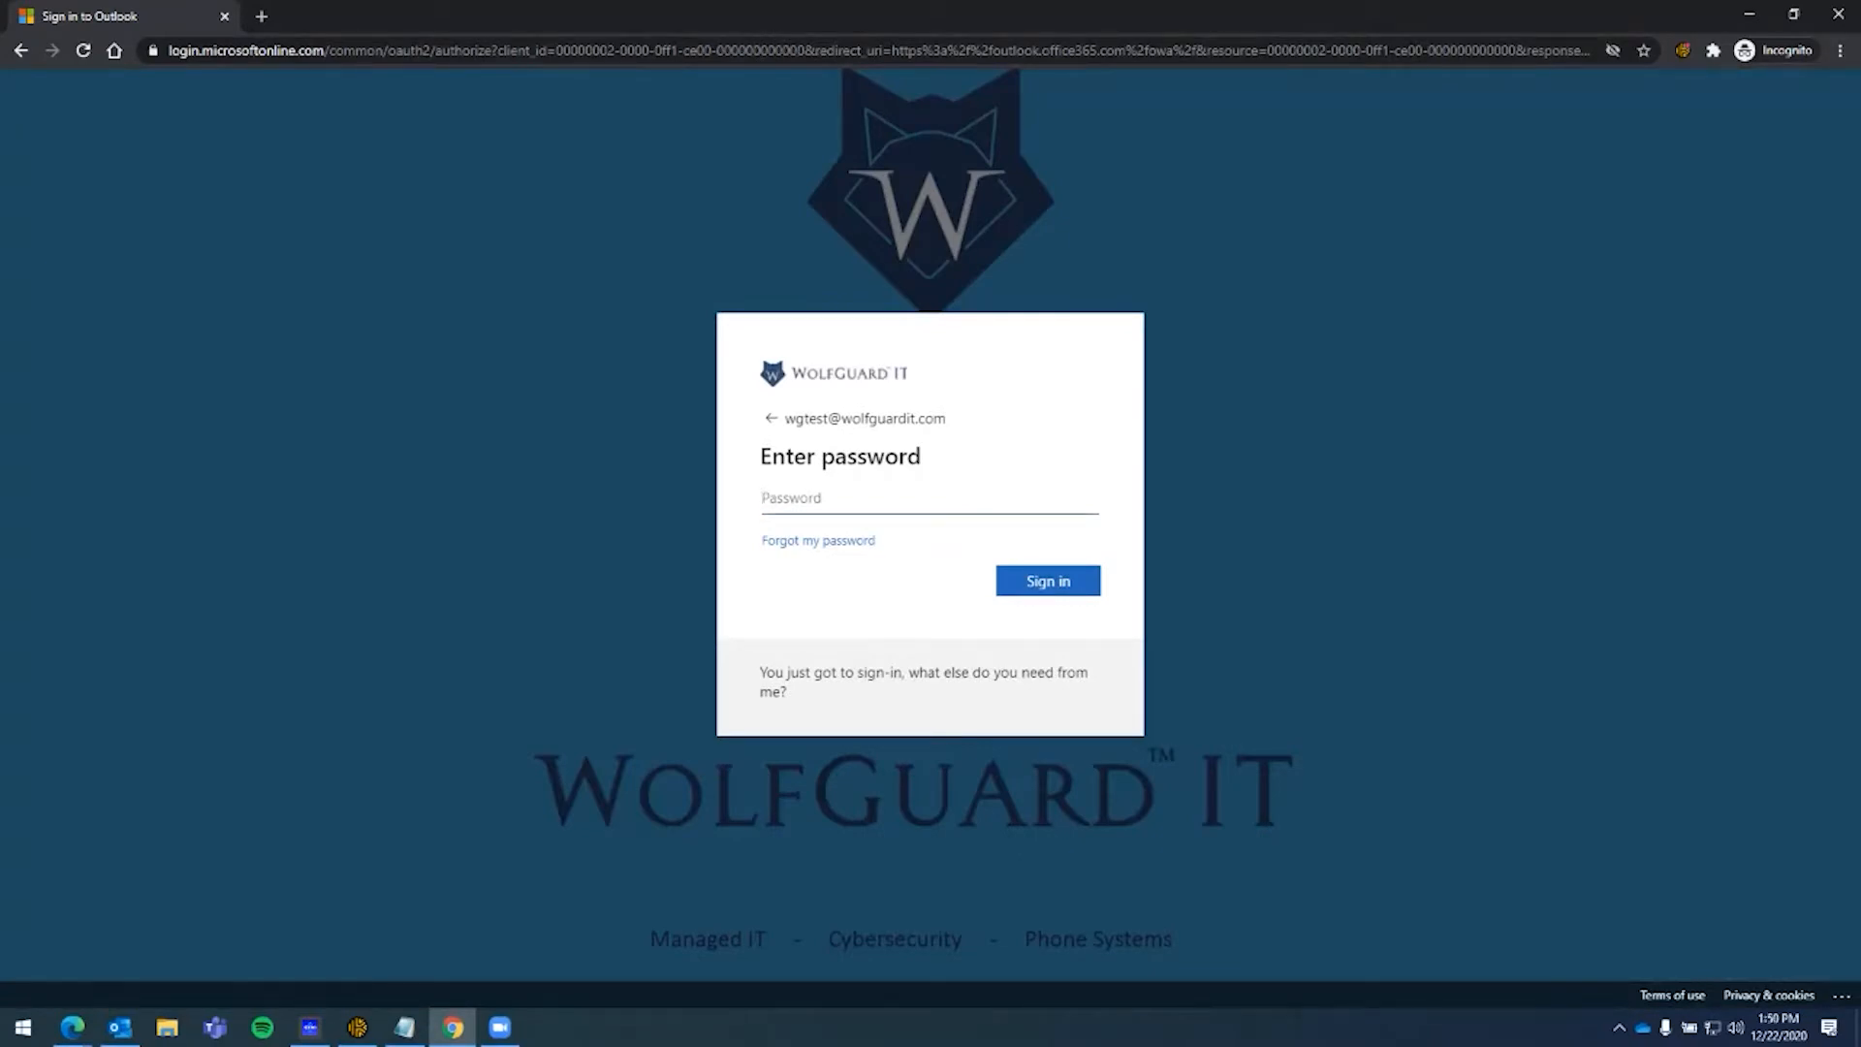
left_click(929, 497)
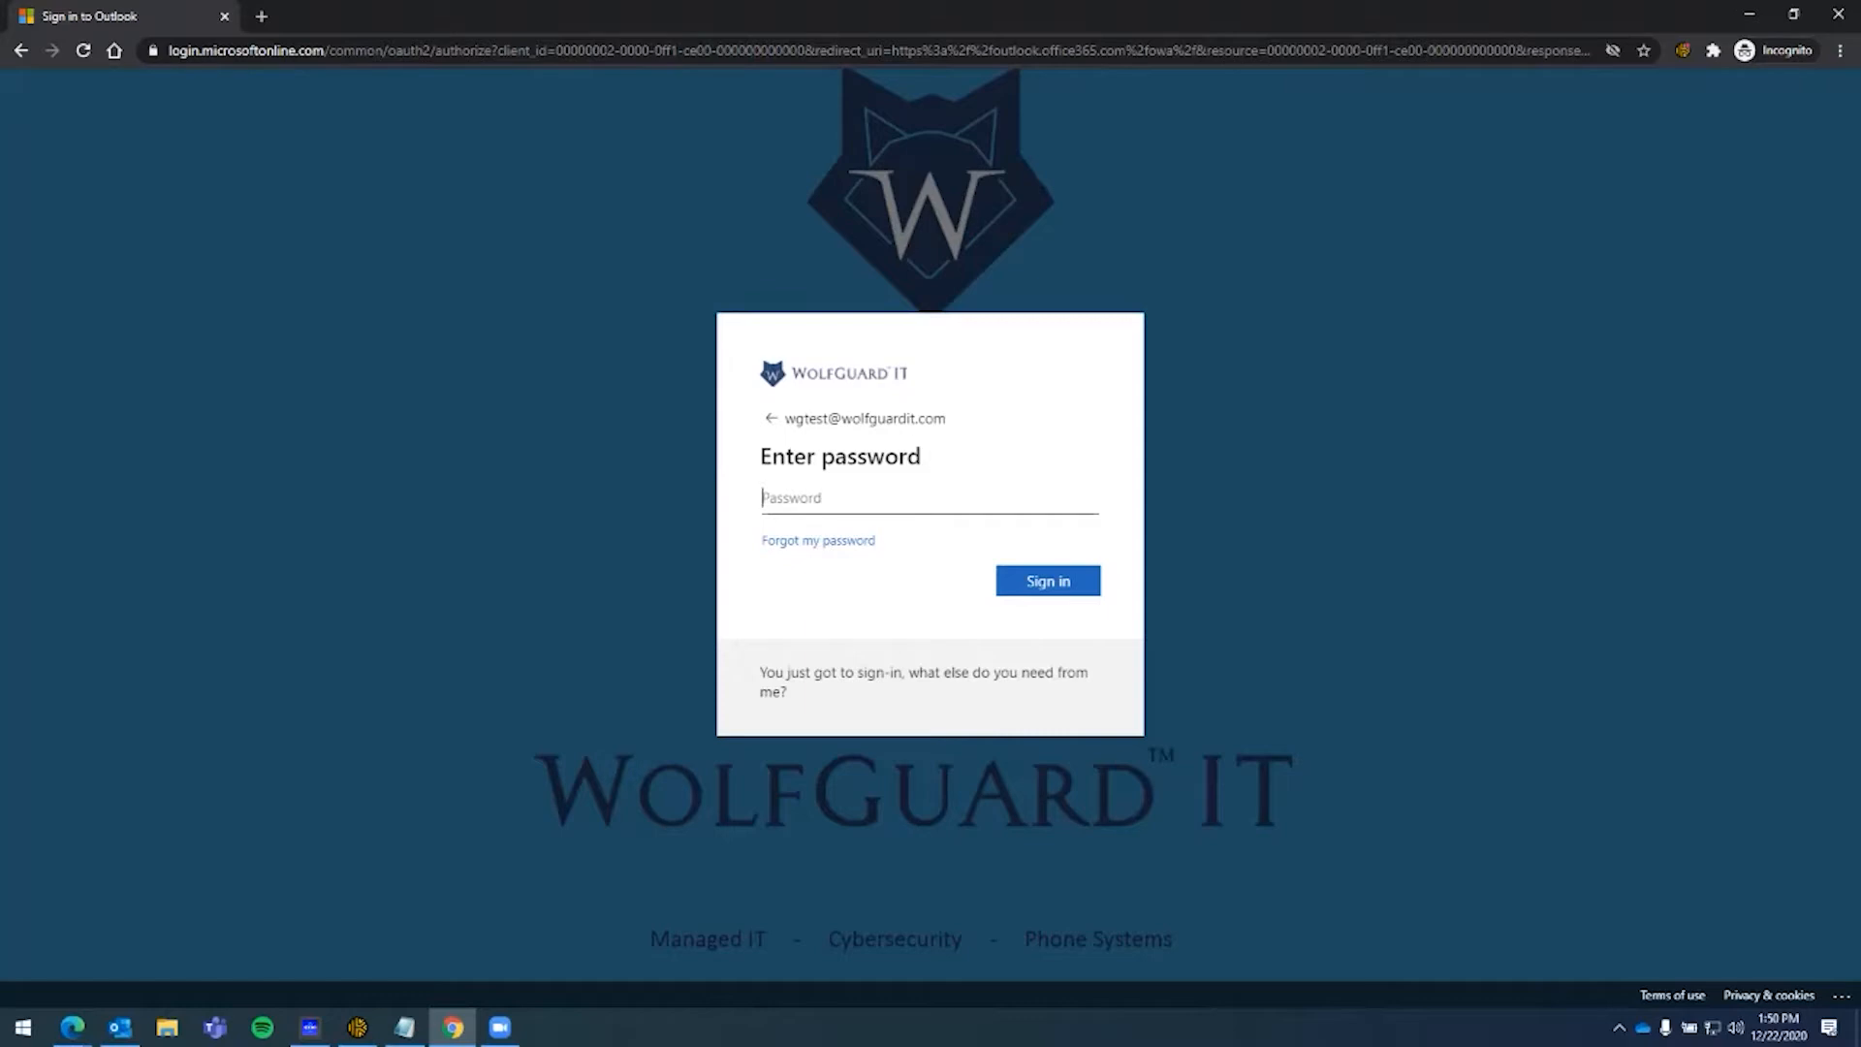
type("password")
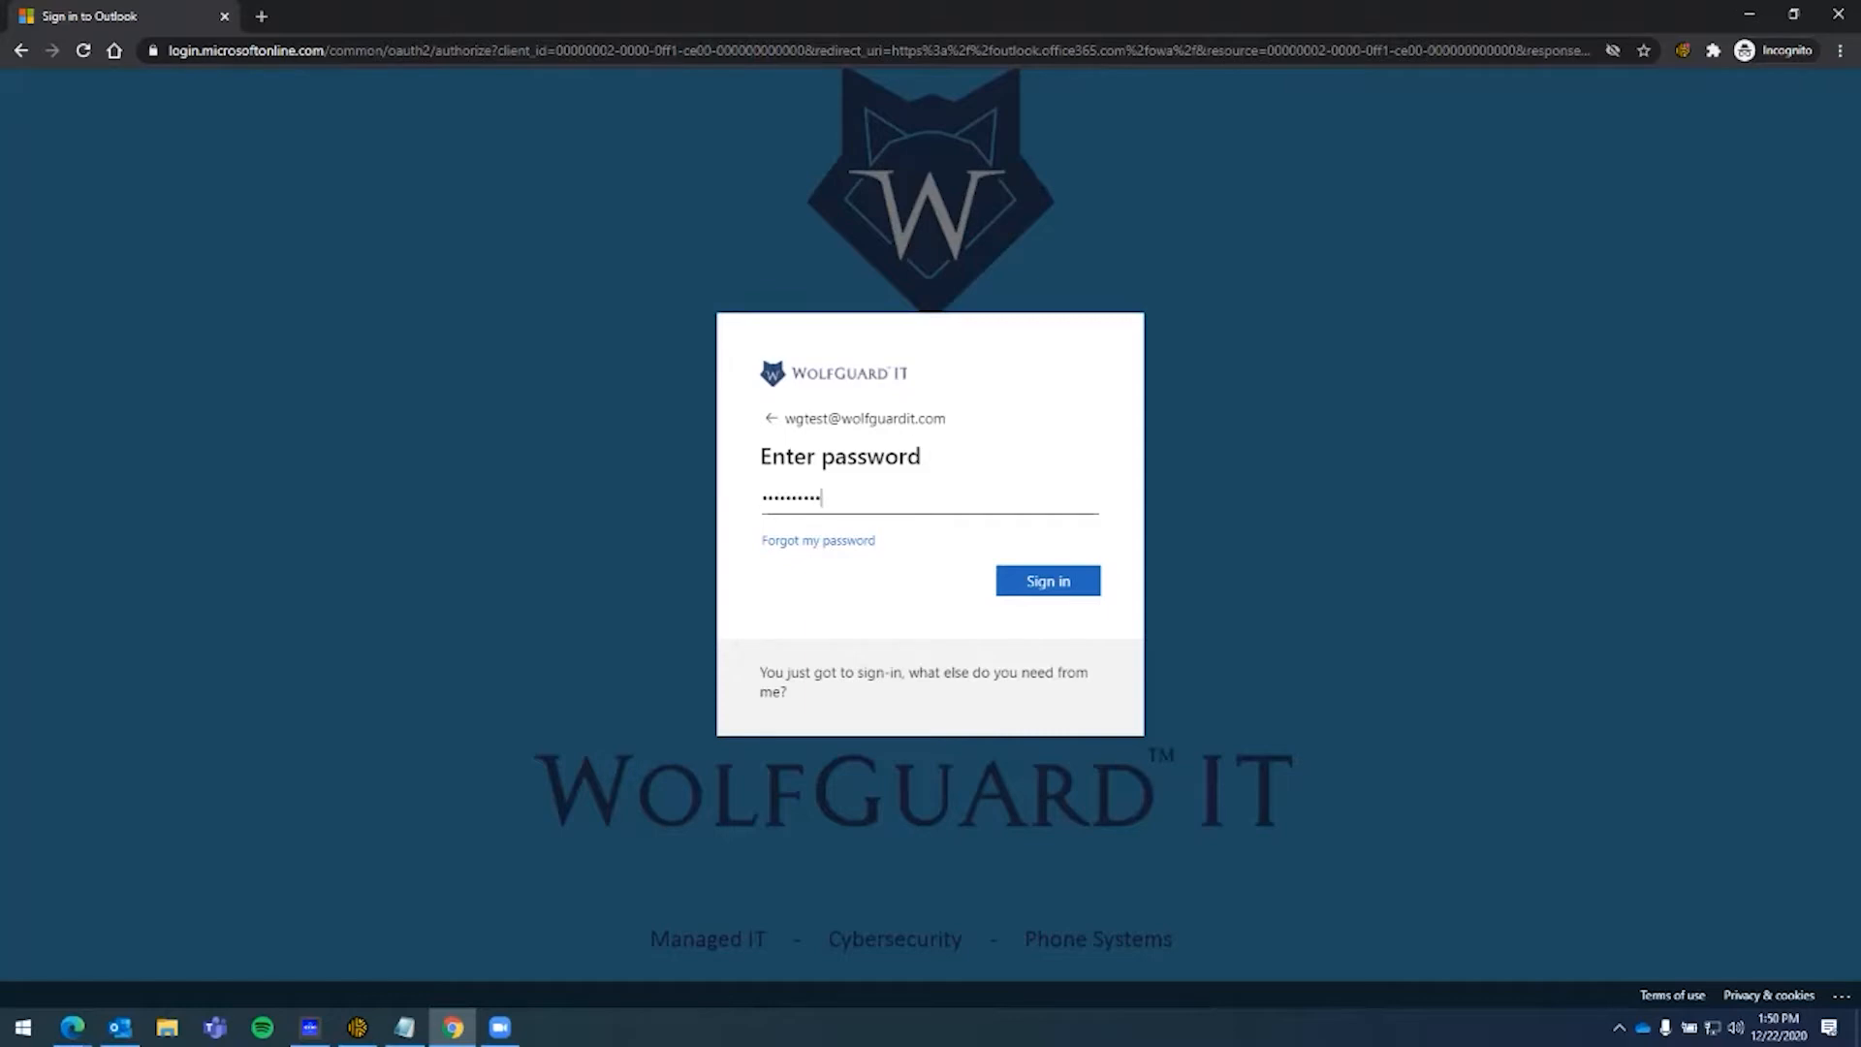
type("•")
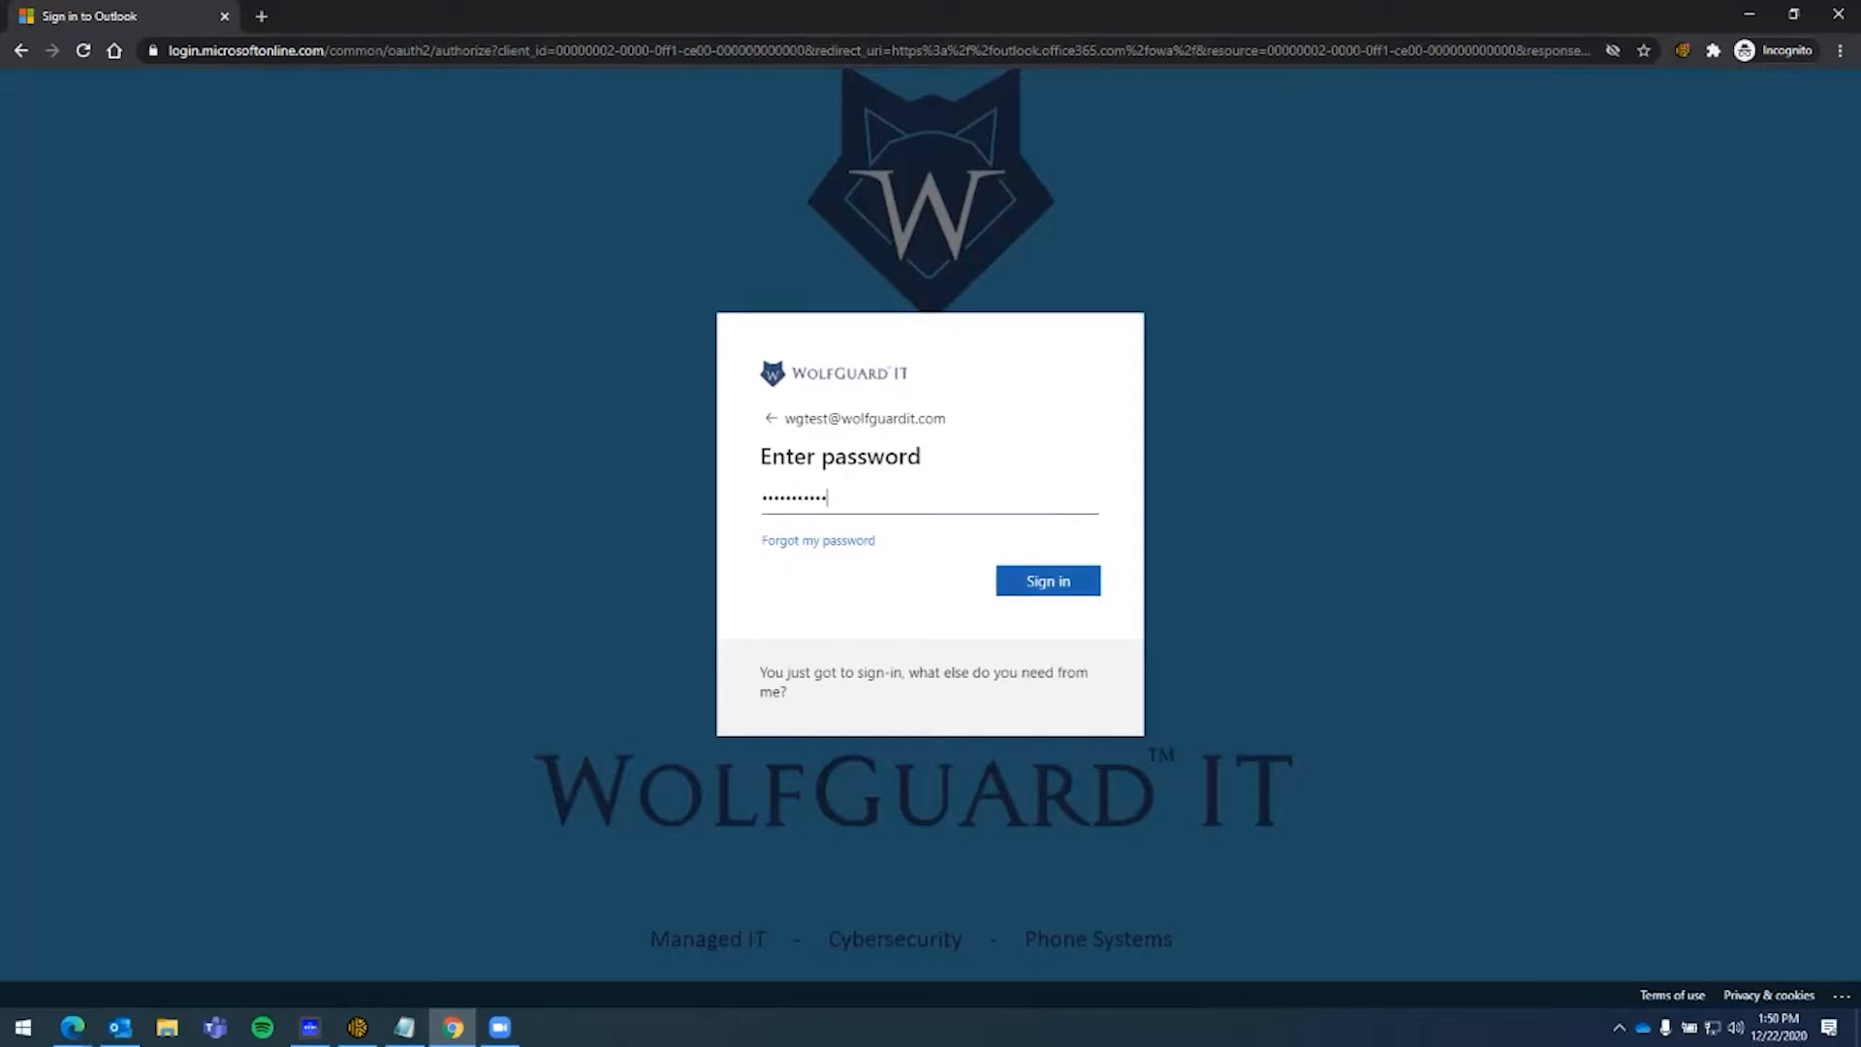
left_click(1047, 581)
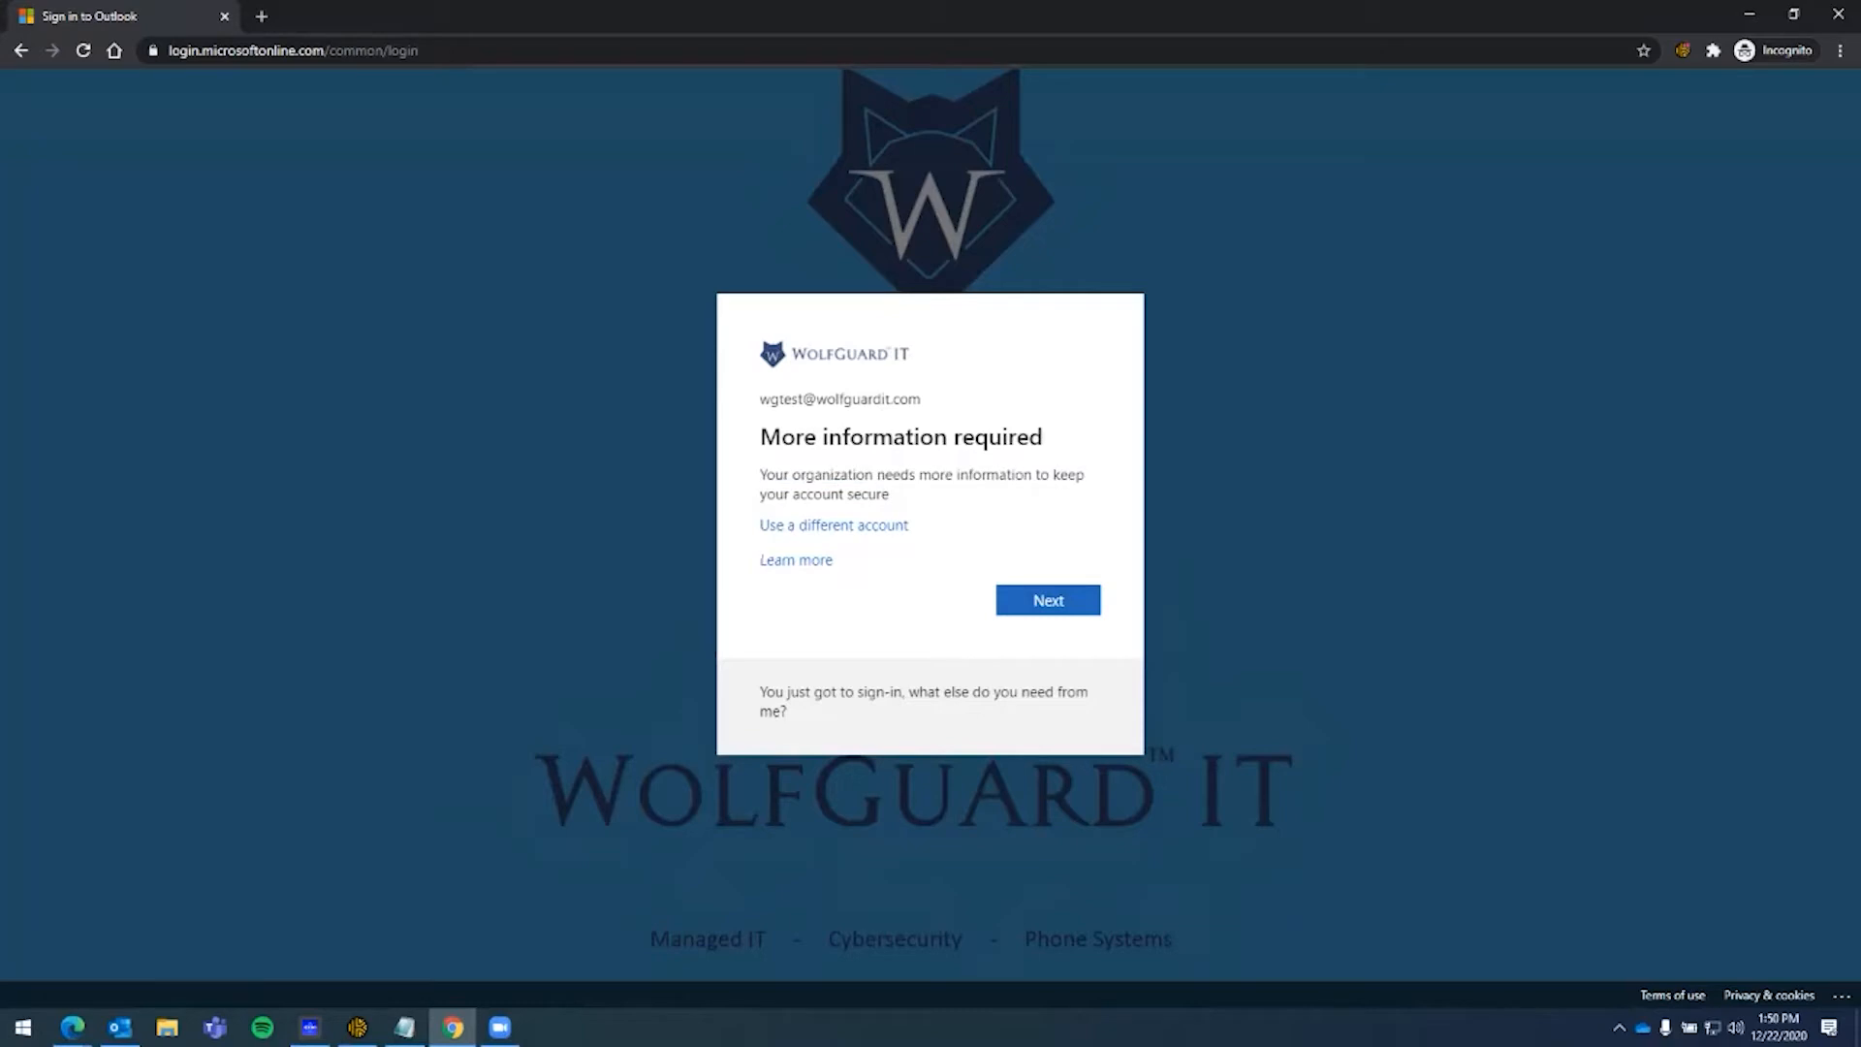
Continue past the 'More information required' prompt to the security setup.
left_click(1047, 599)
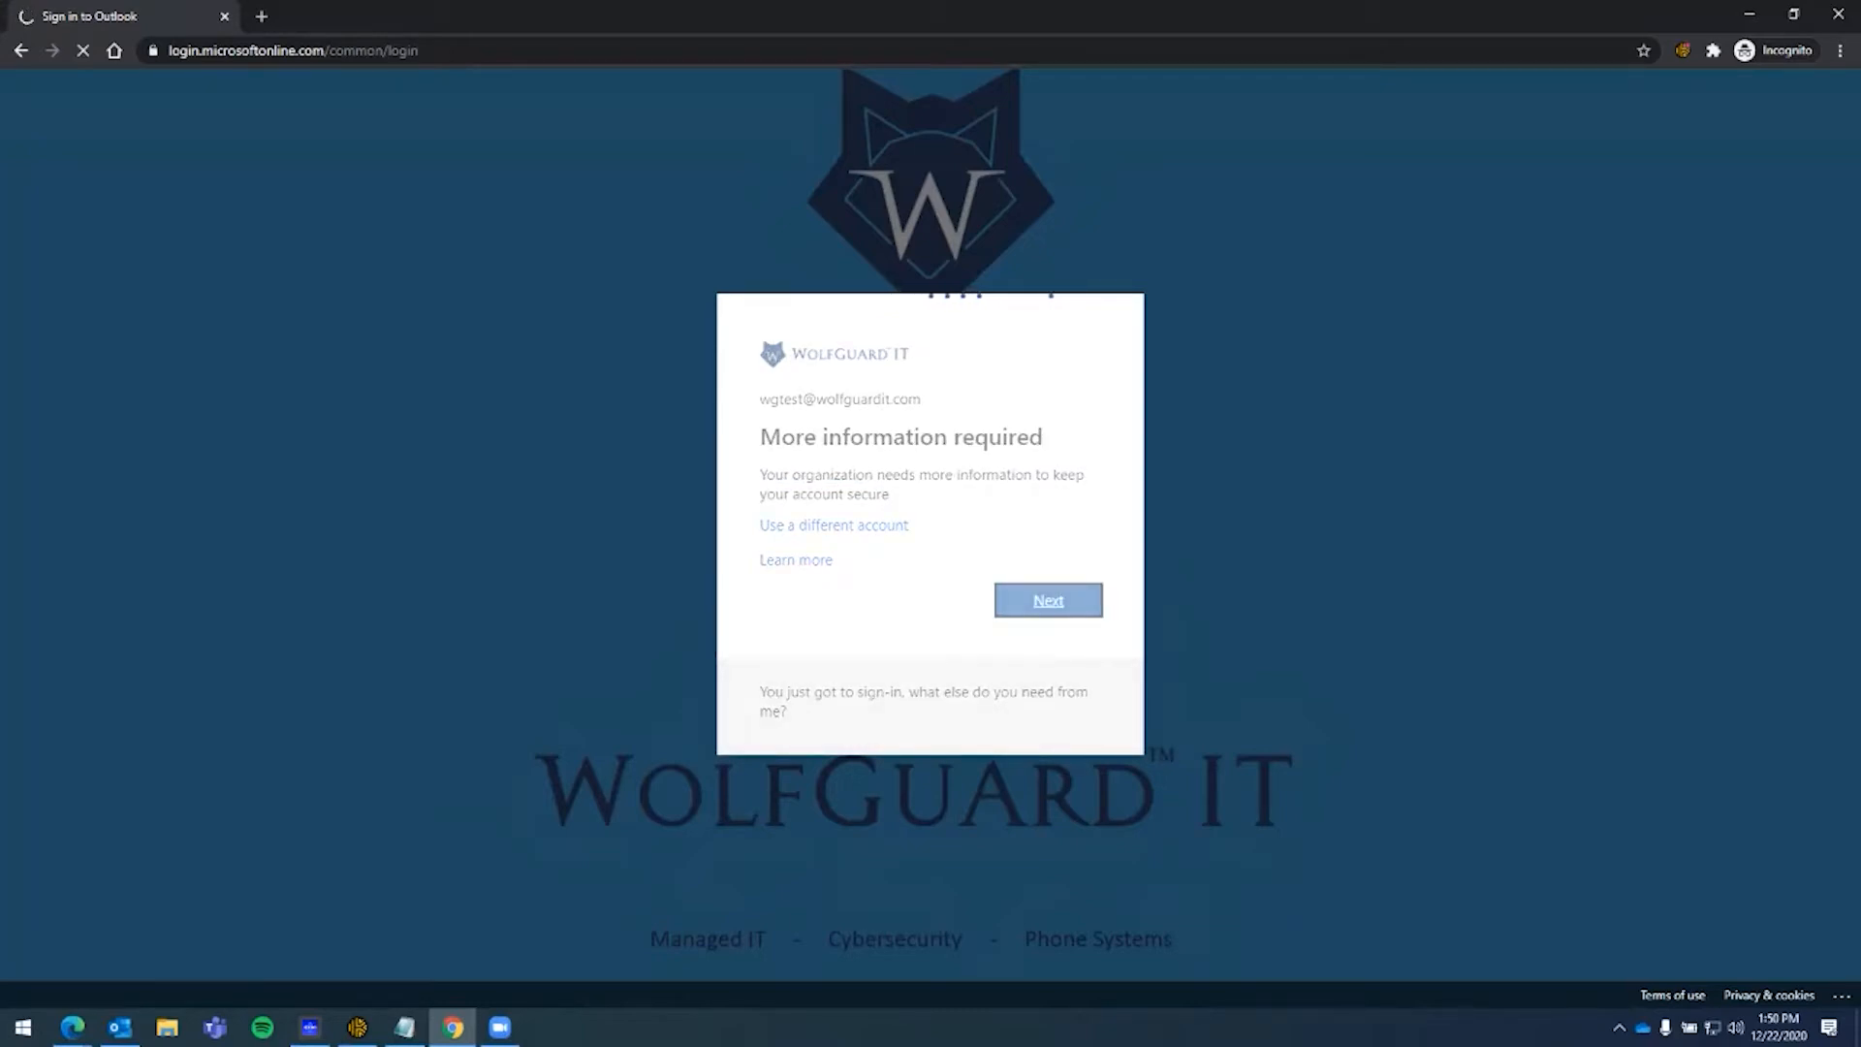
left_click(1047, 599)
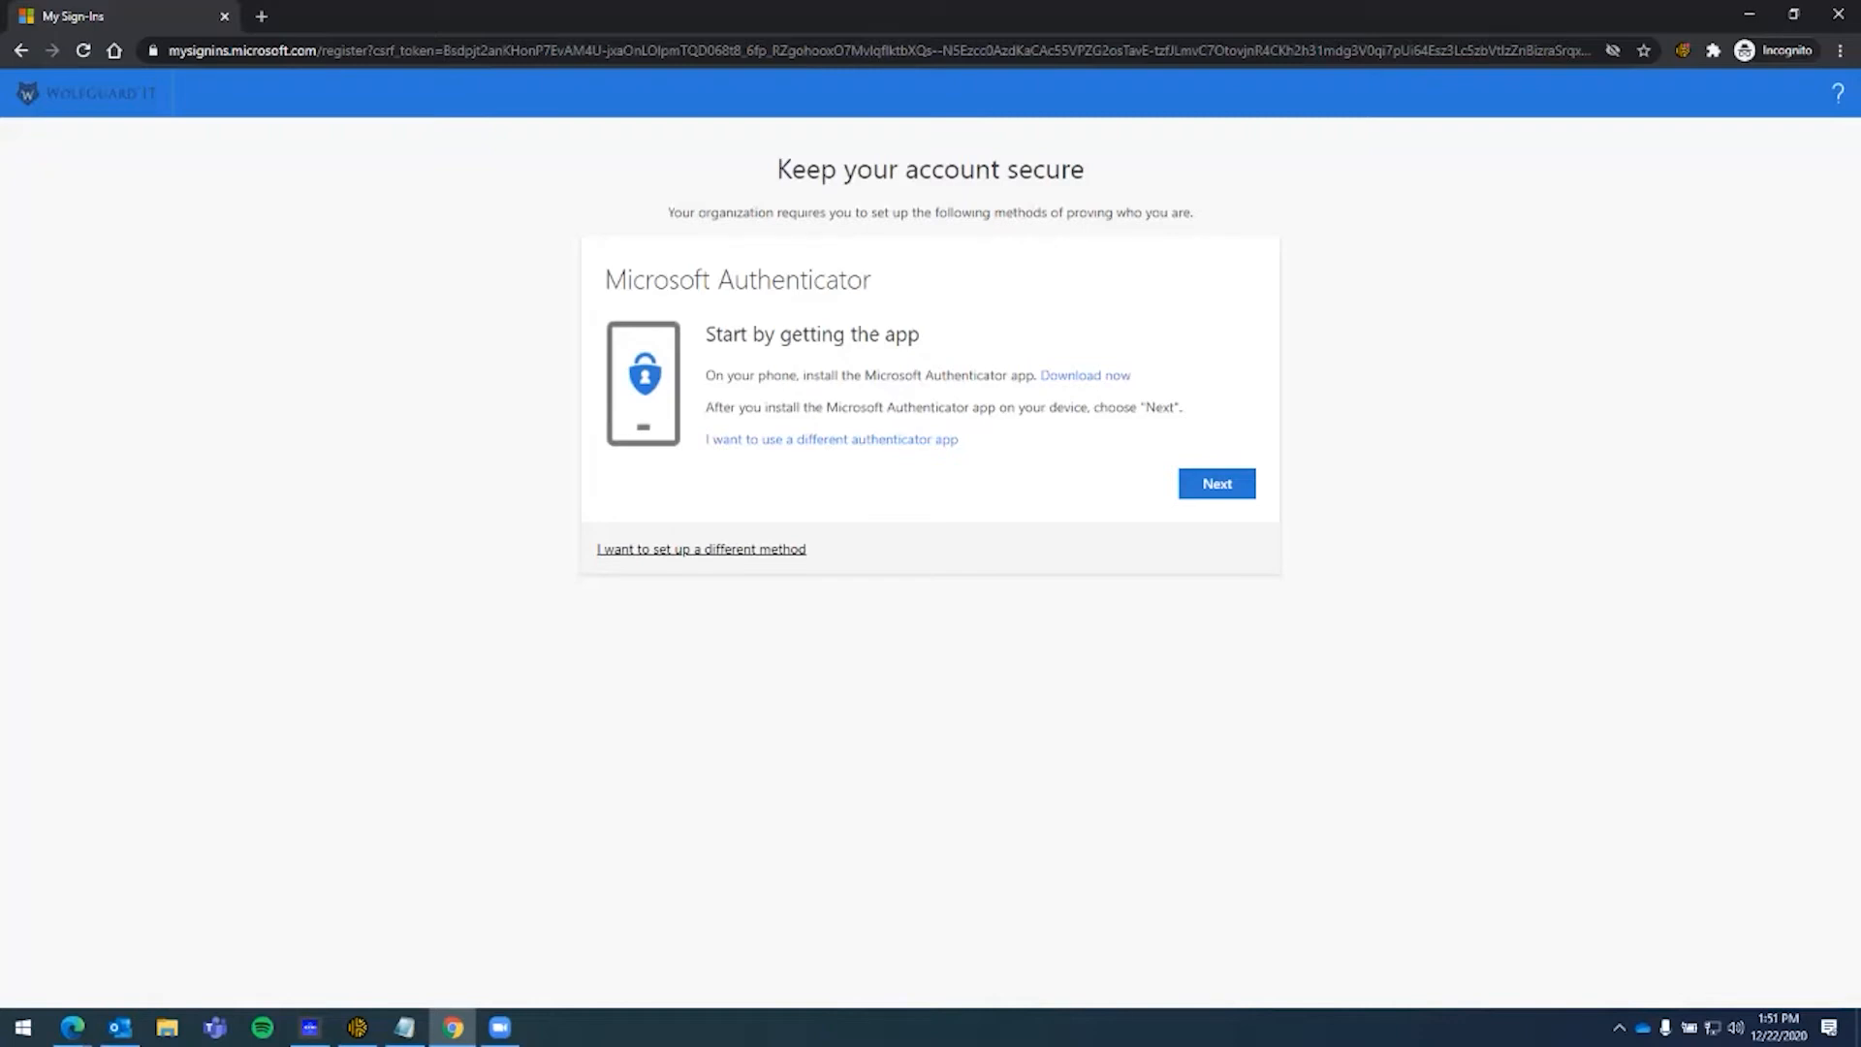
Change the verification method from Microsoft Authenticator to Phone.
double_click(930, 375)
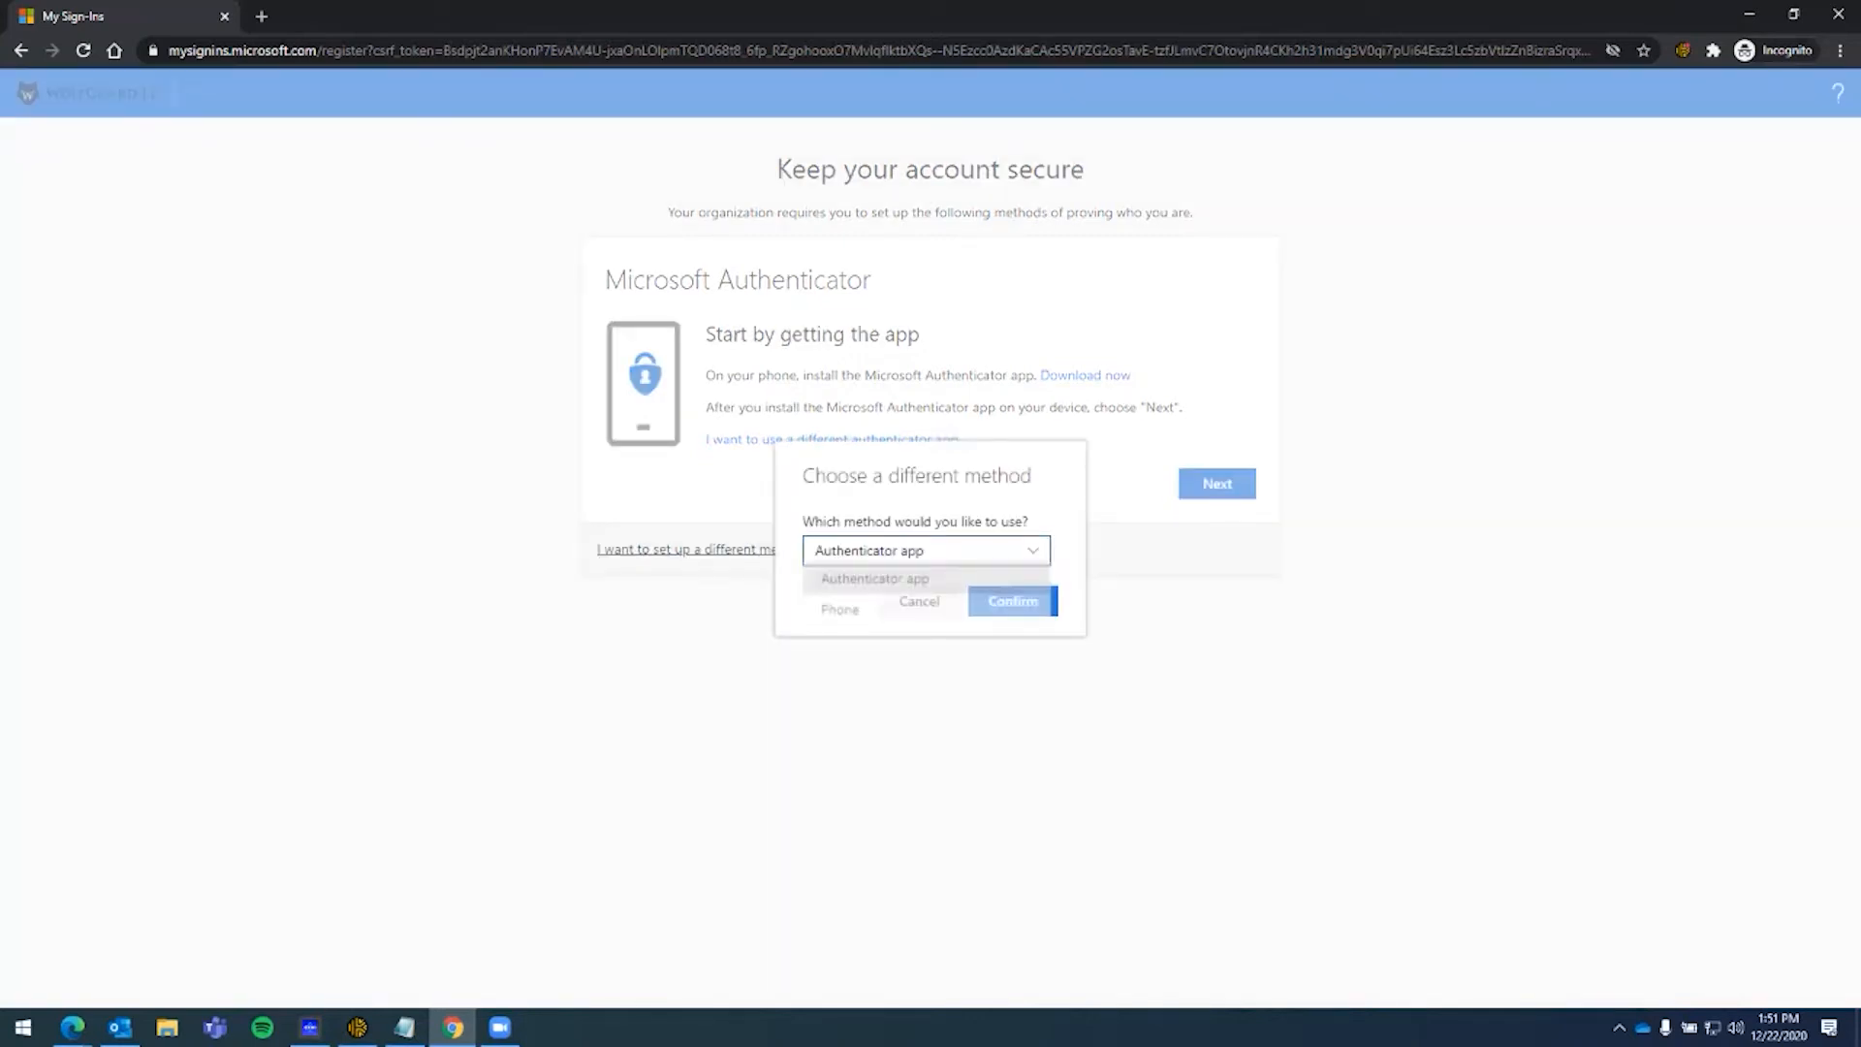
left_click(925, 550)
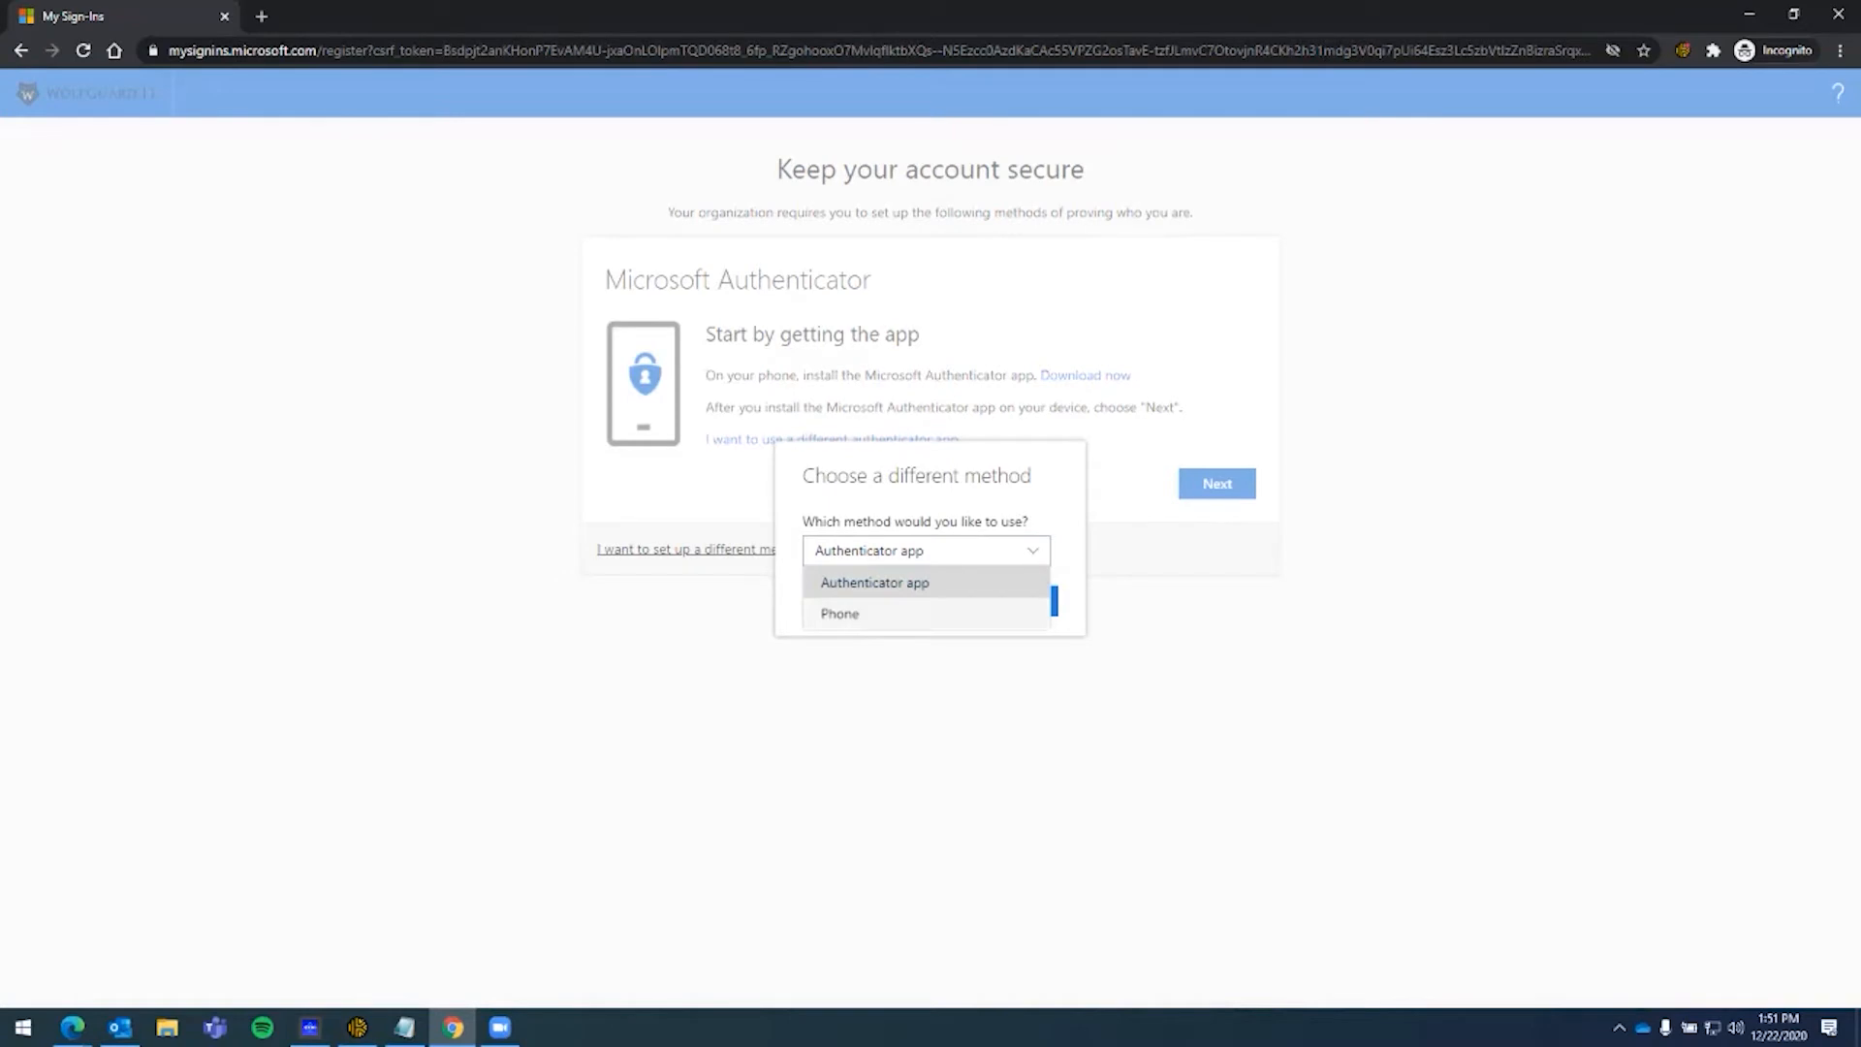
left_click(839, 614)
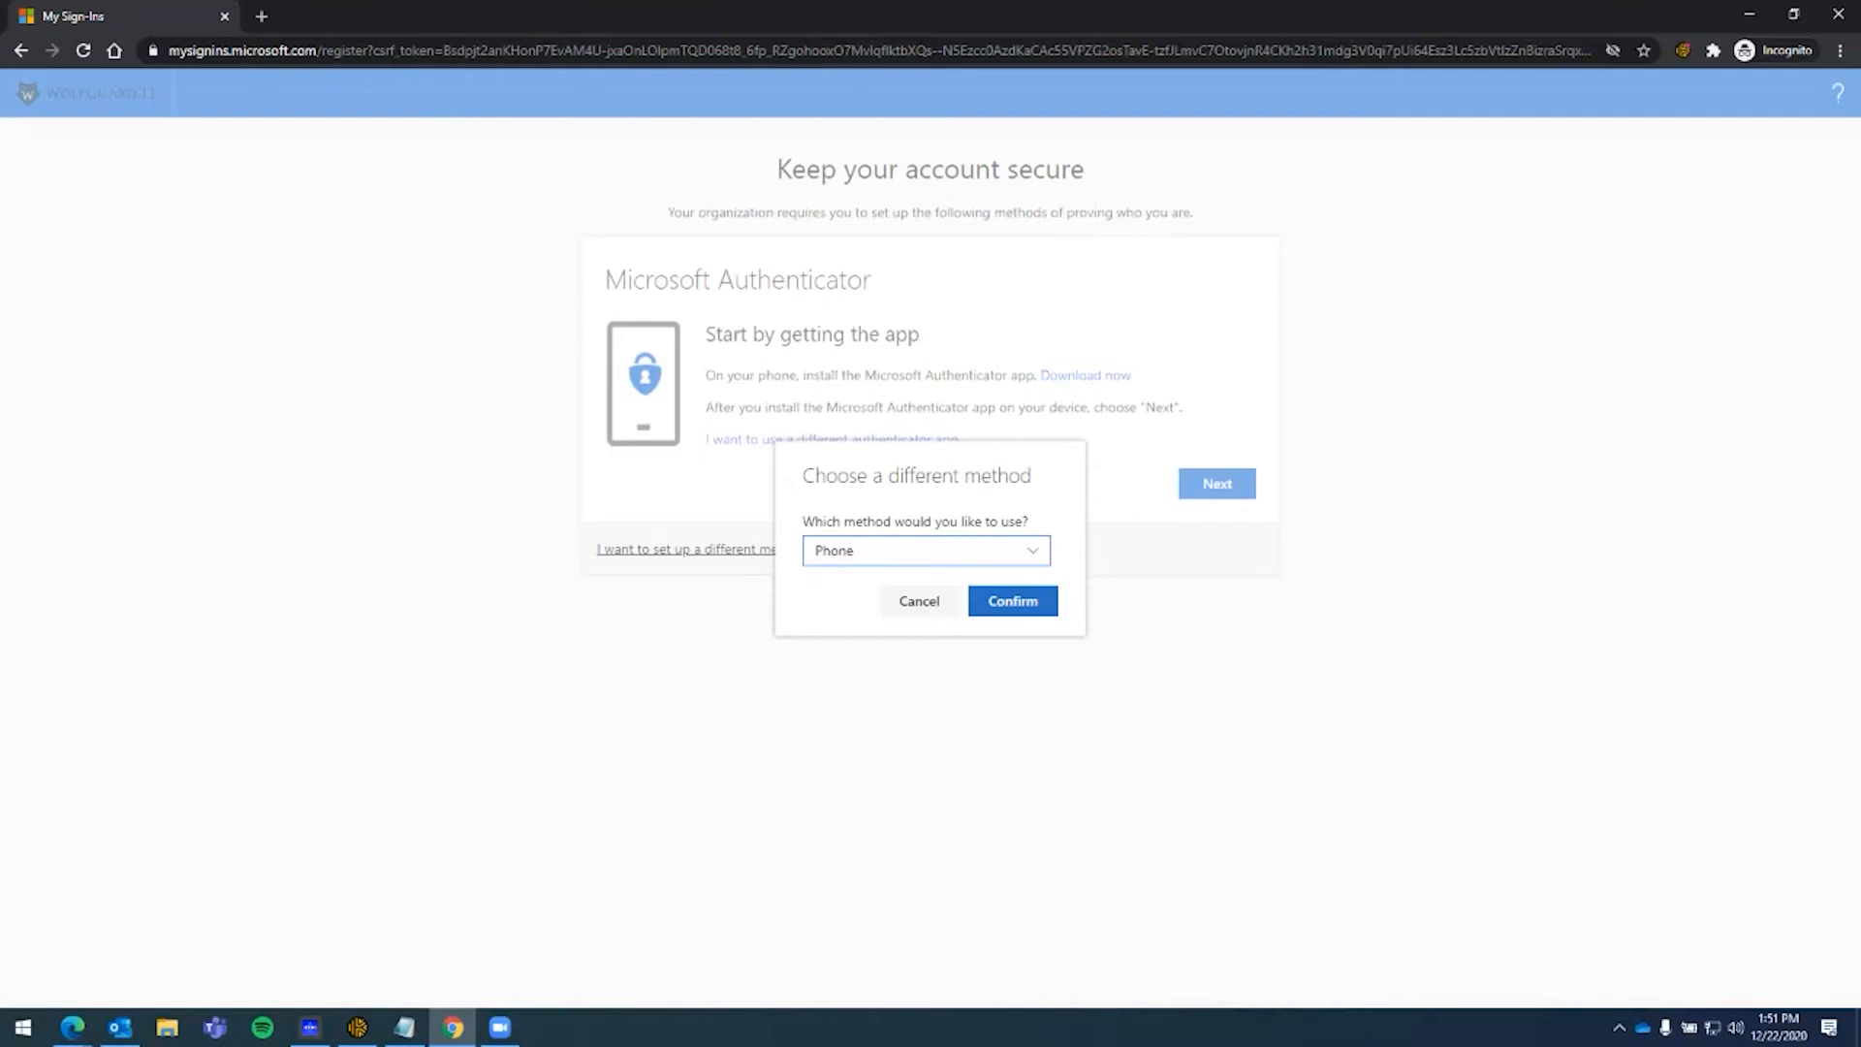
left_click(1011, 601)
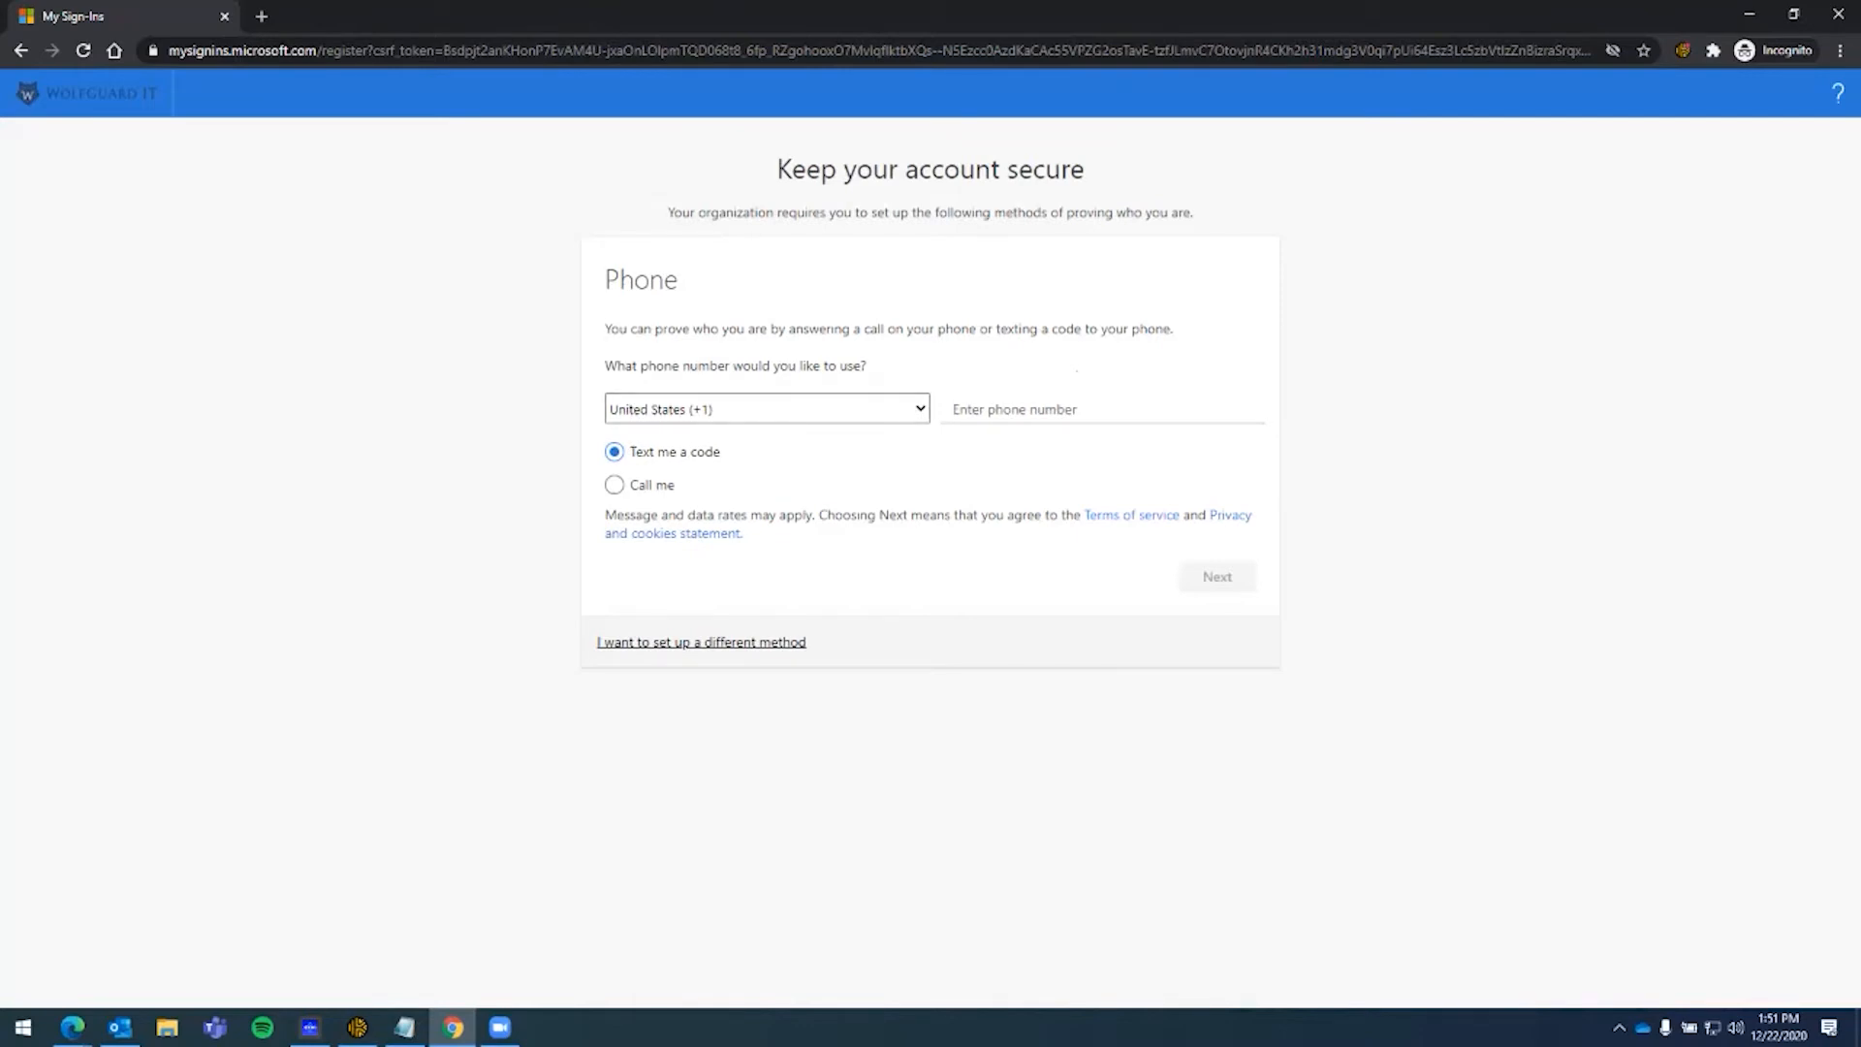
Enter the phone number with 'Text me a code' and request the 6-digit code.
left_click(1099, 409)
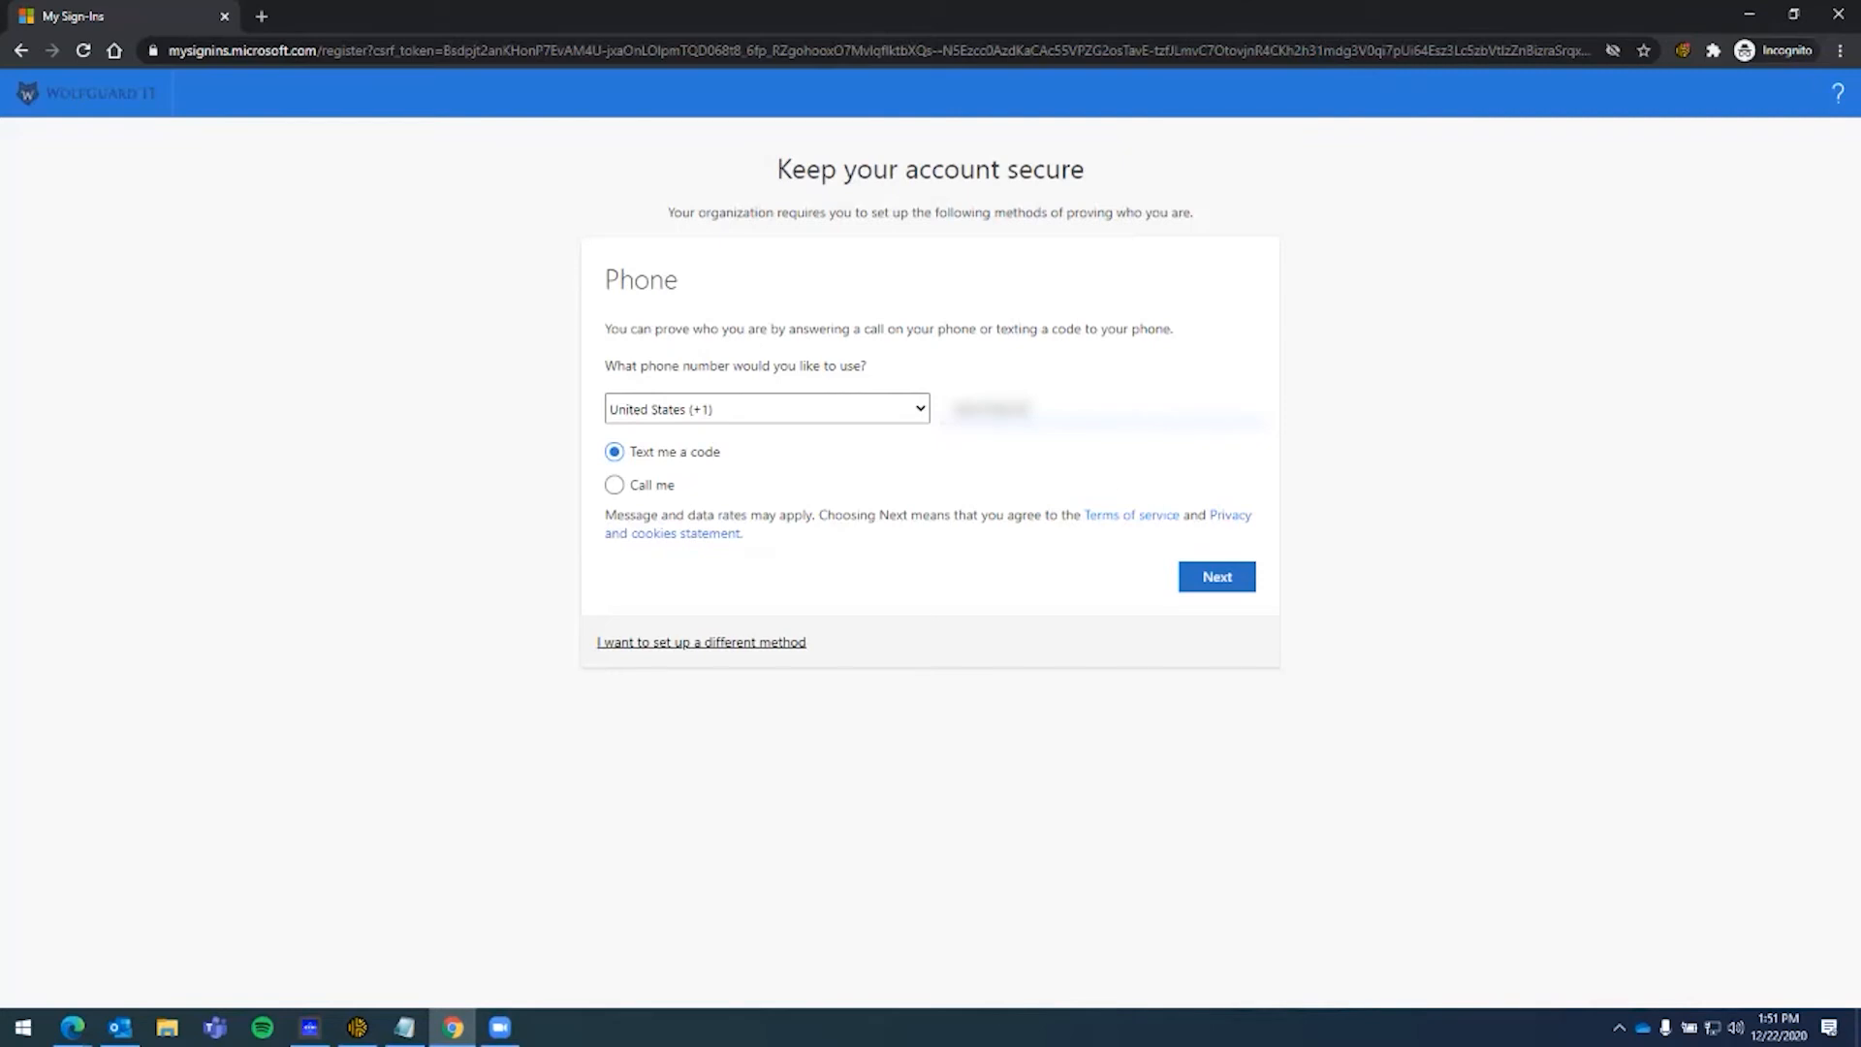
left_click(1215, 577)
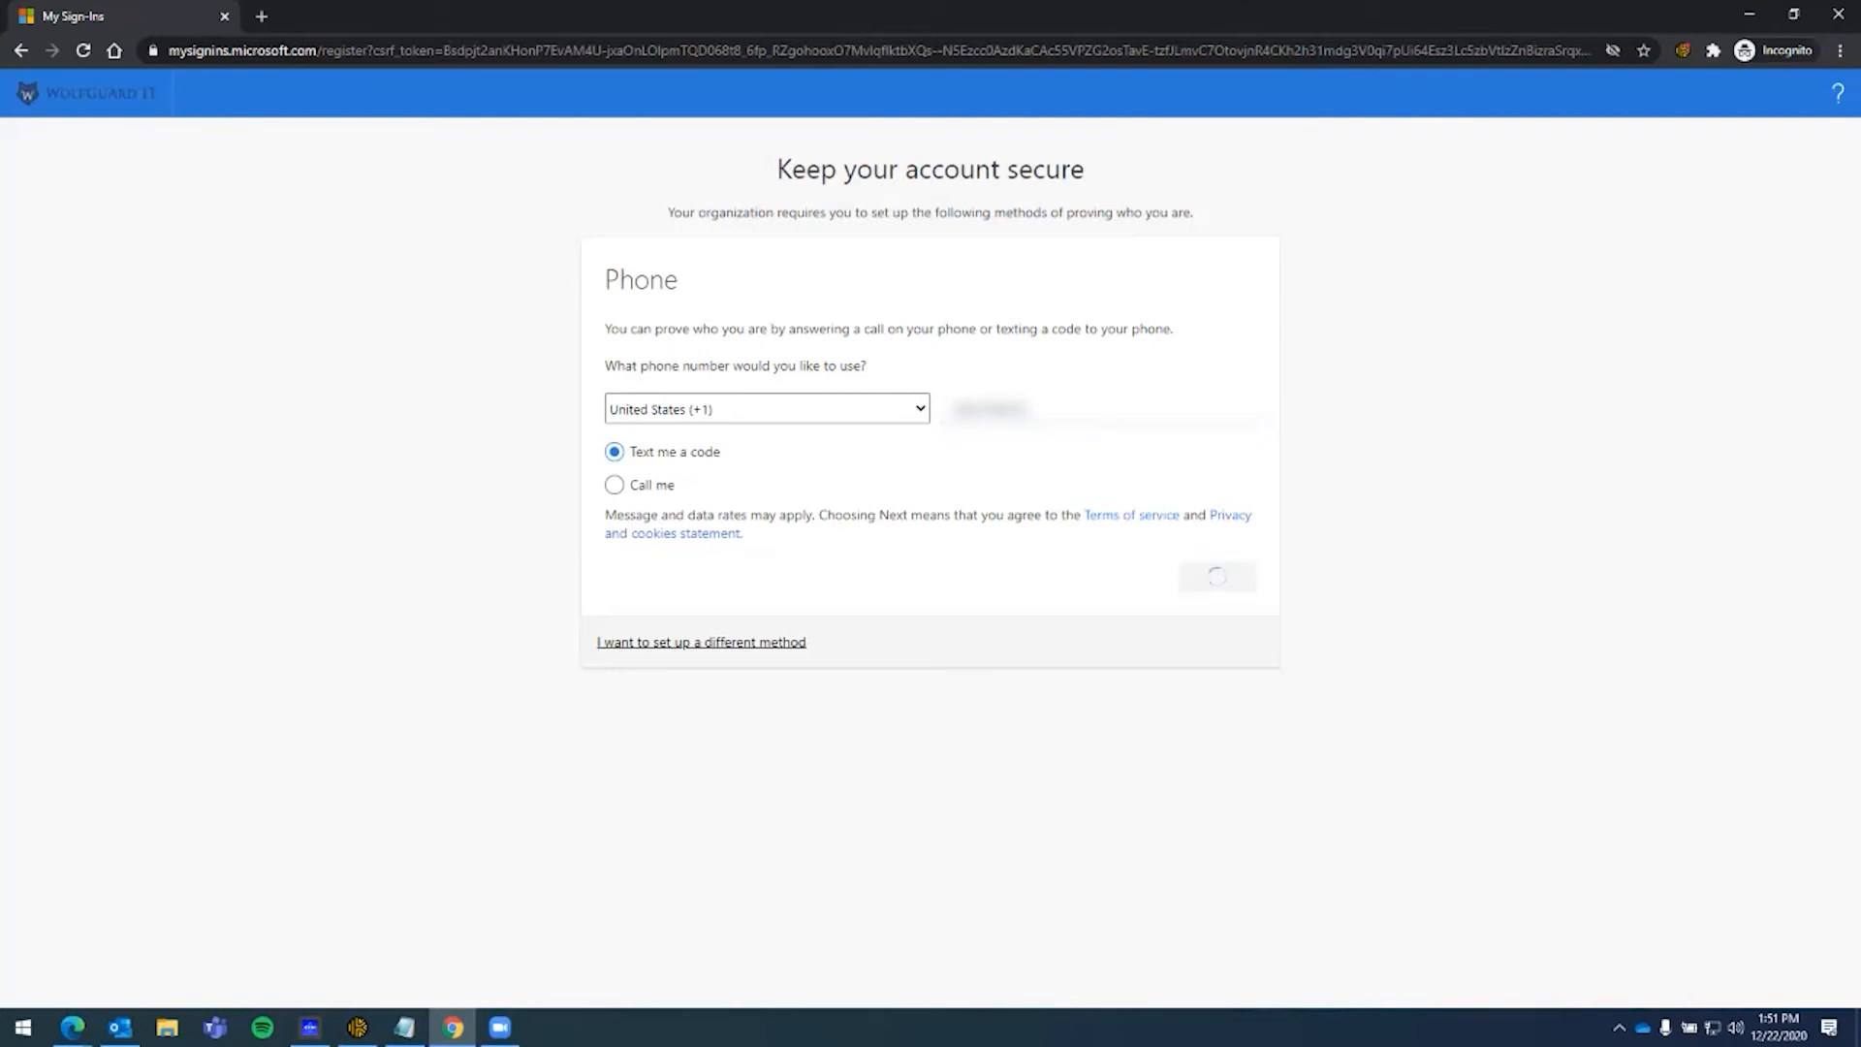
left_click(1215, 576)
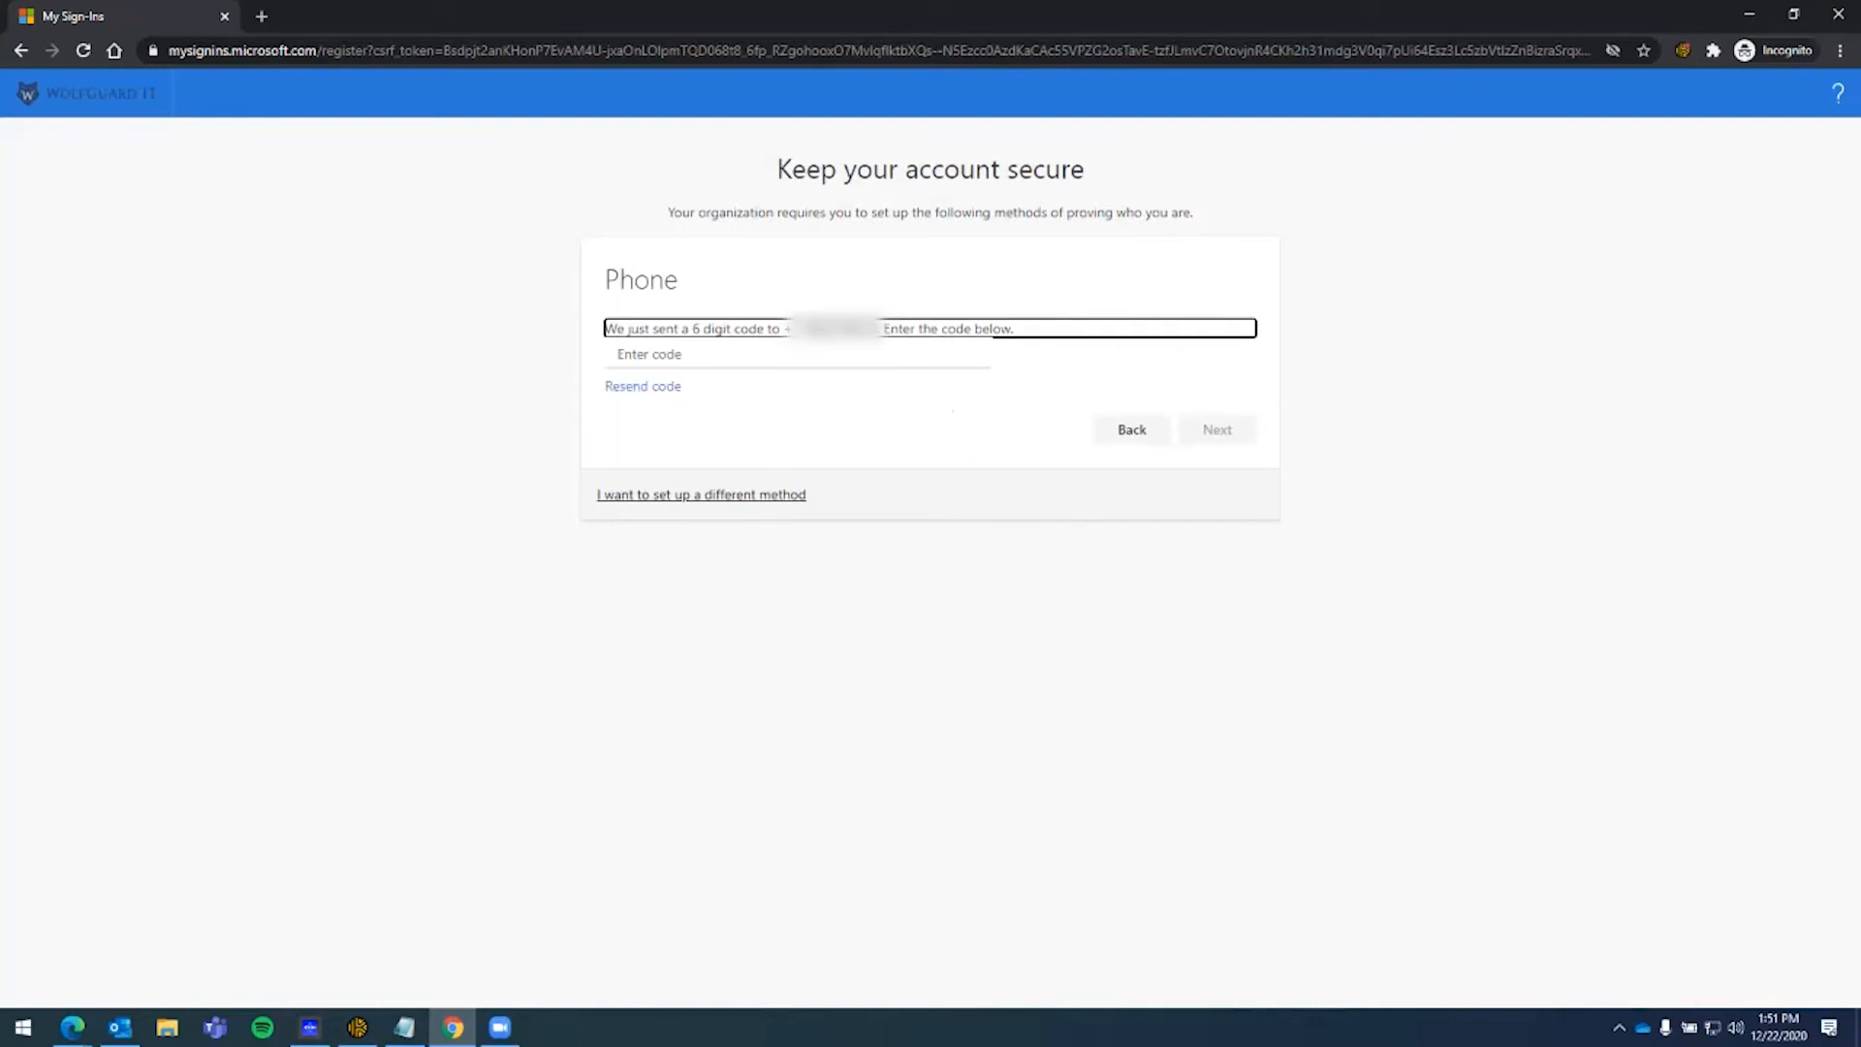
Enter the texted 6-digit verification code and submit it.
left_click(798, 354)
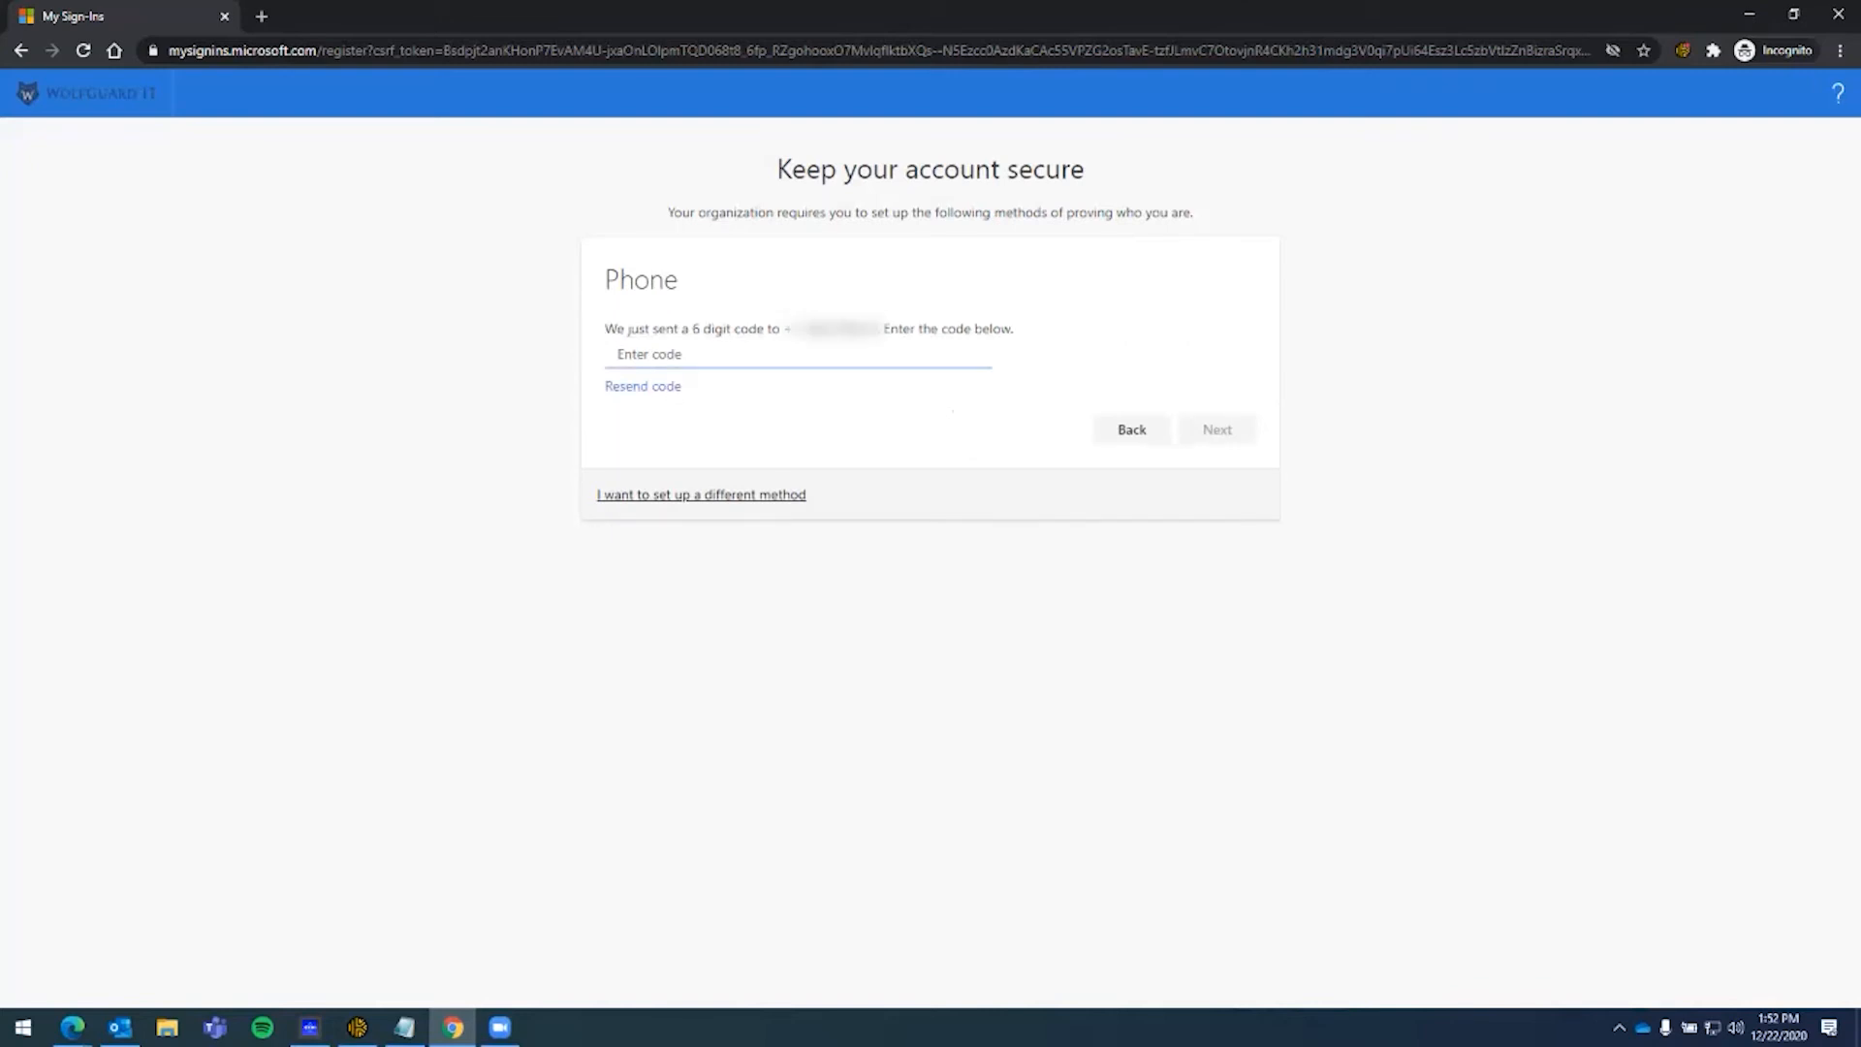
left_click(797, 354)
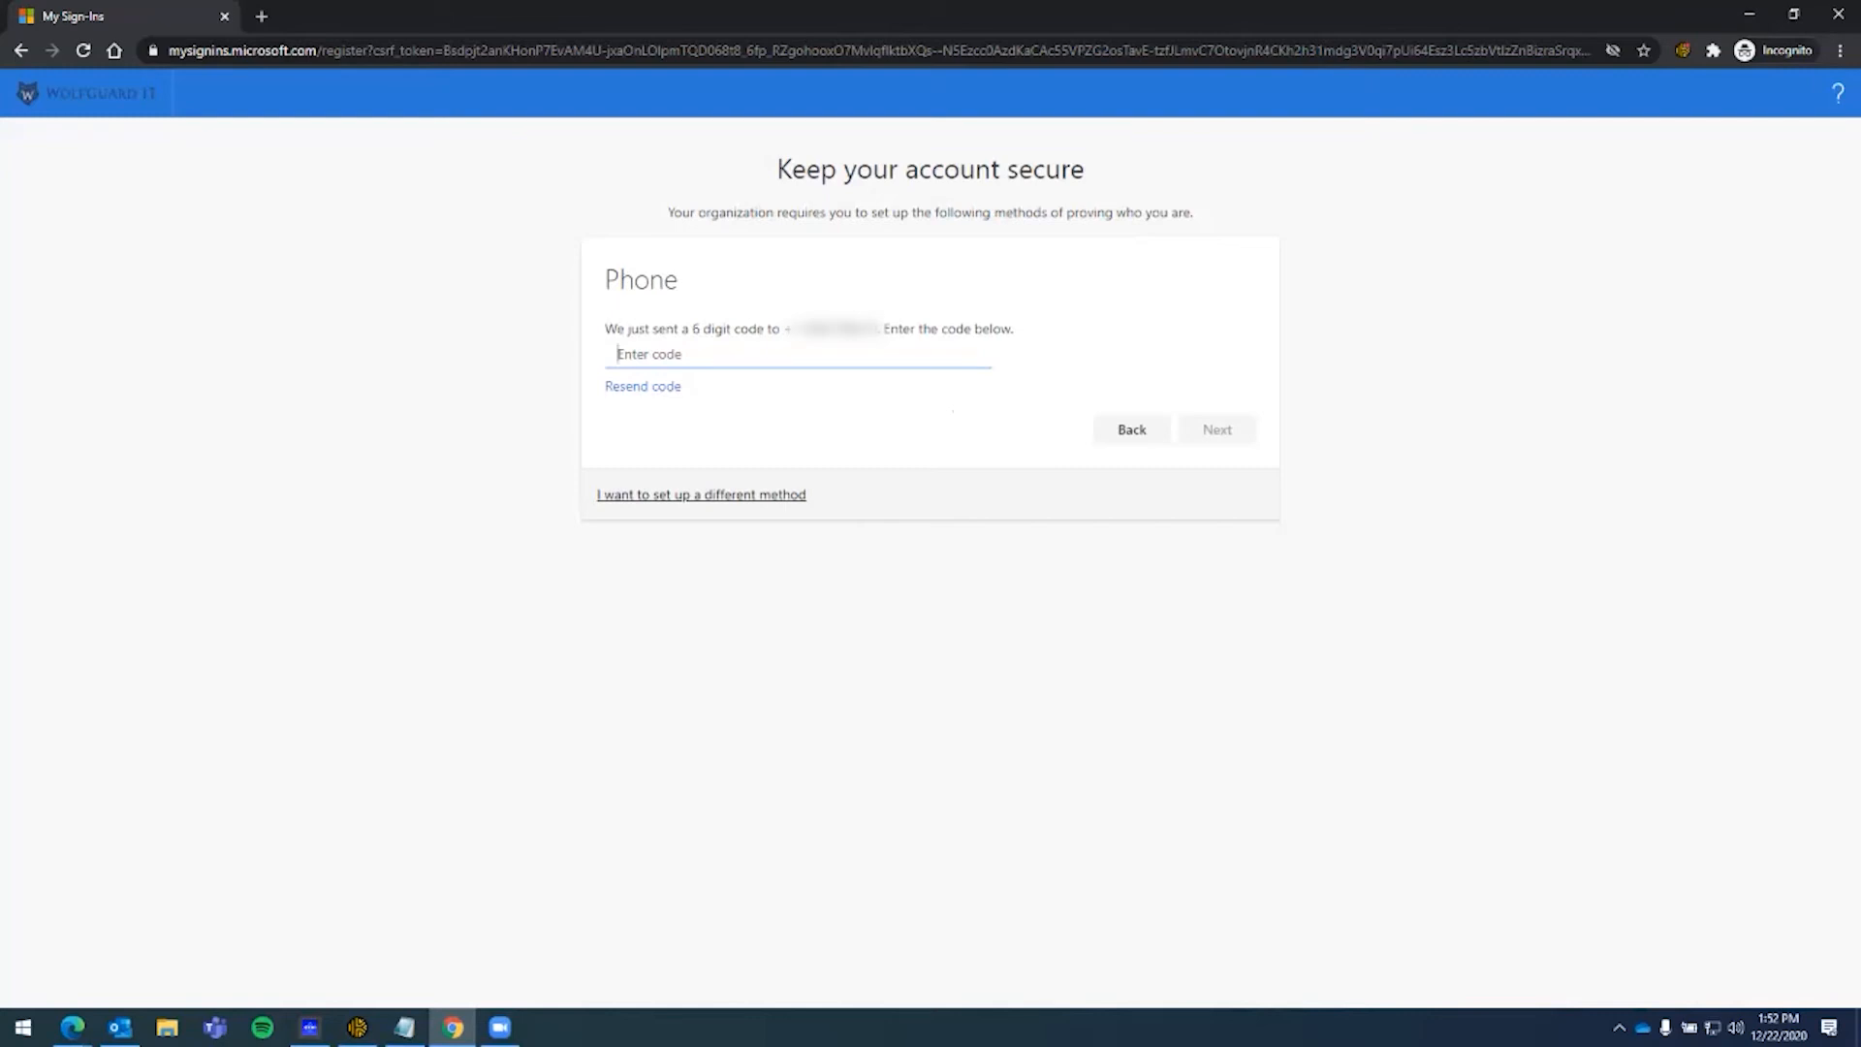
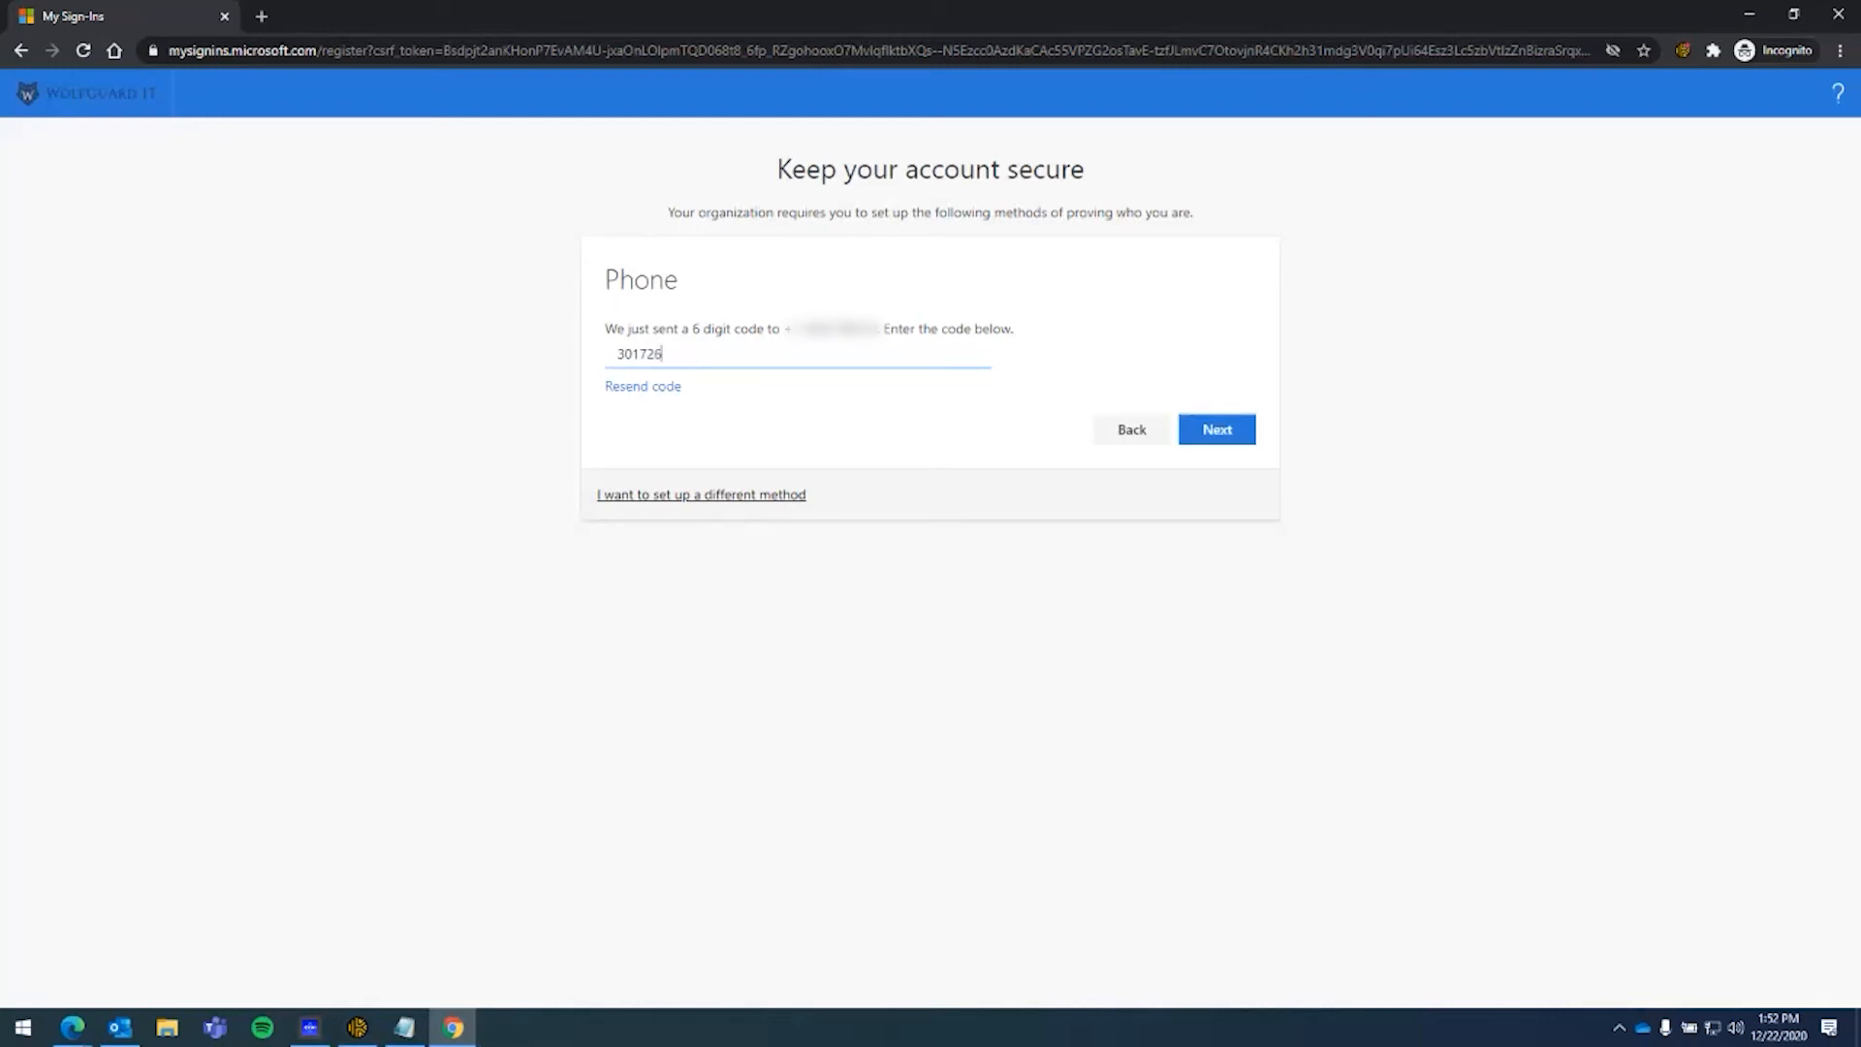
left_click(1216, 429)
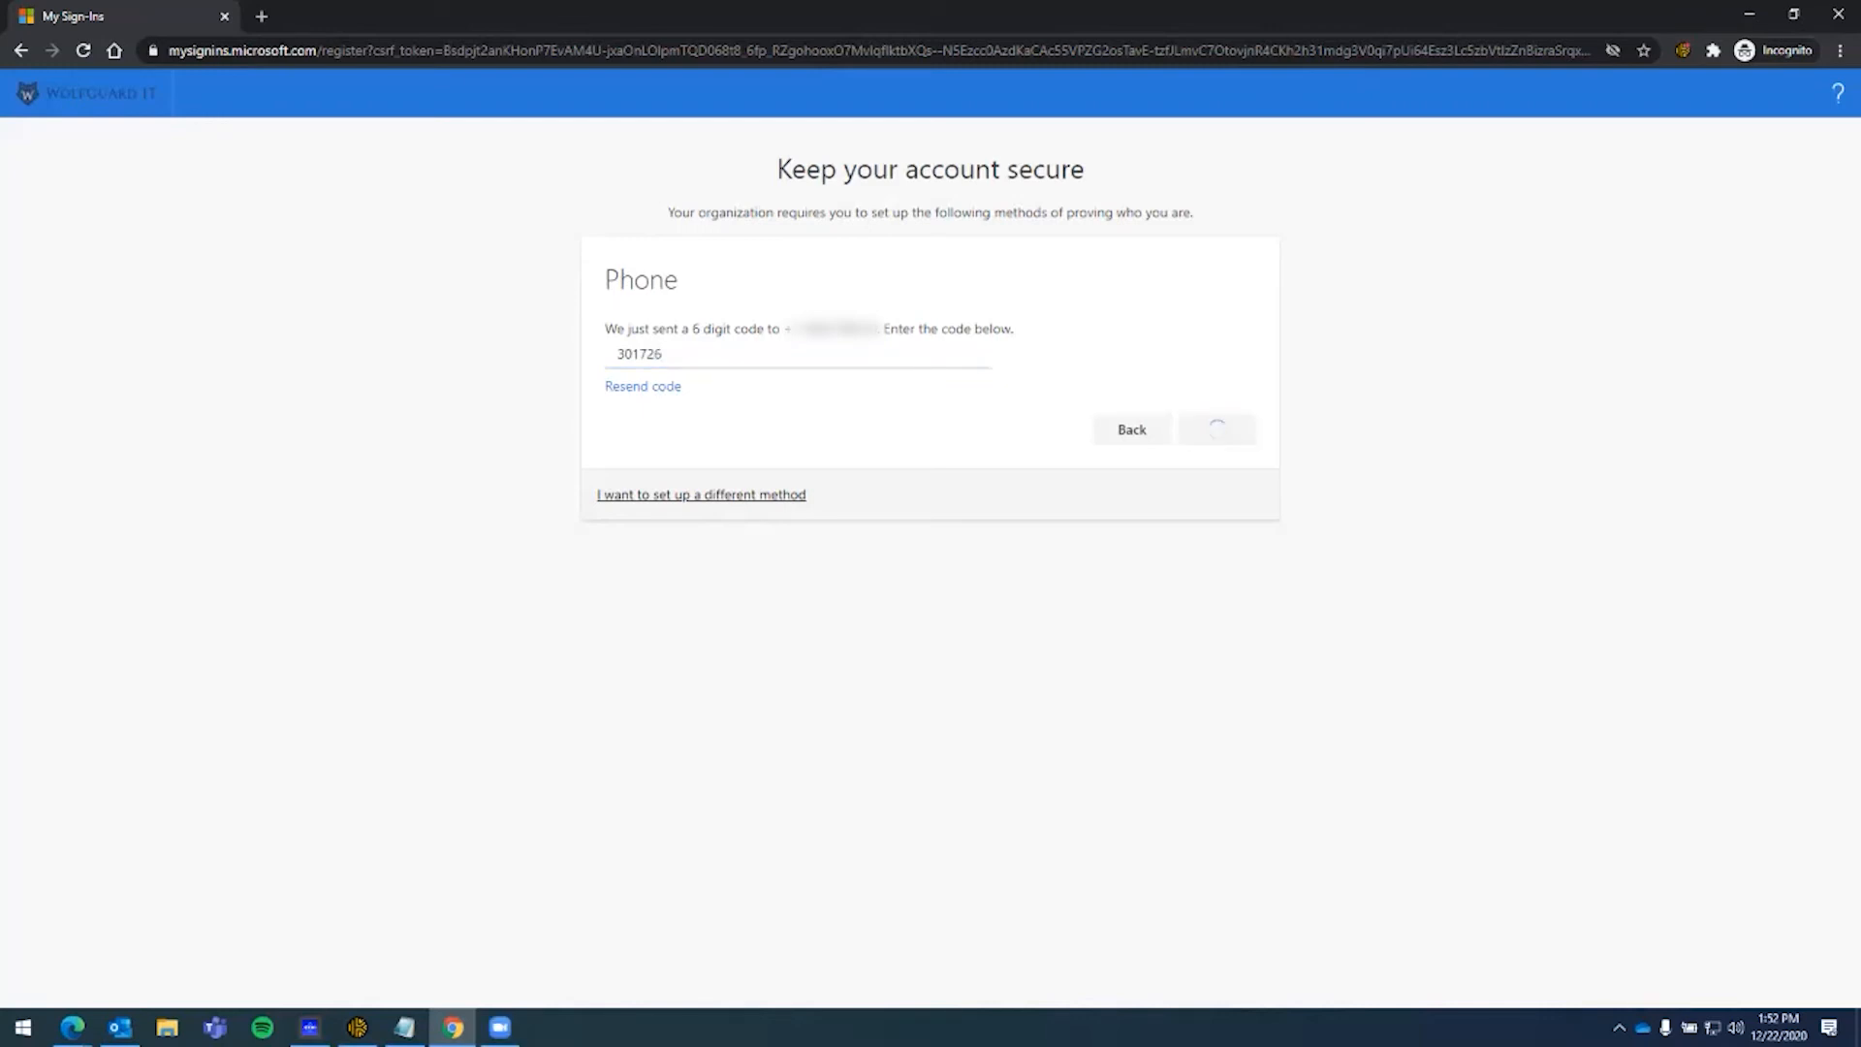
left_click(1215, 428)
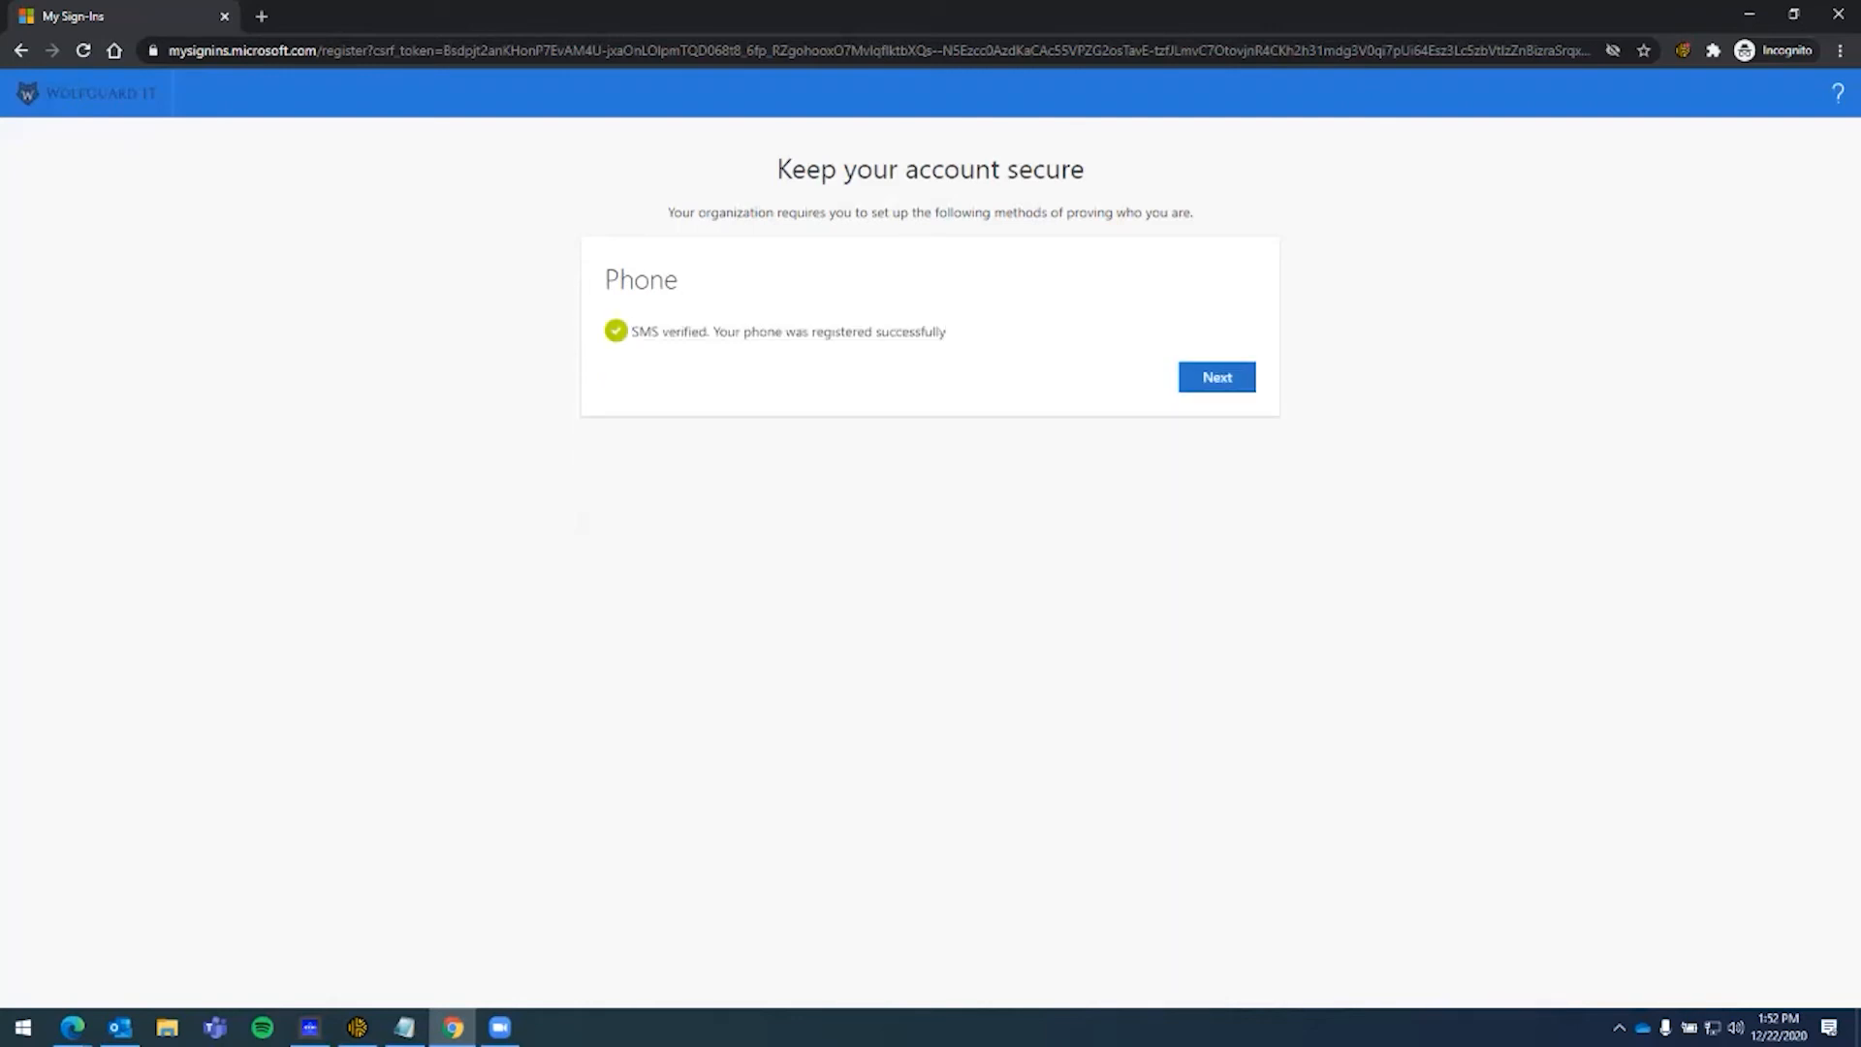
Move past 'SMS verified' and finish on the Success page to reach the inbox.
left_click(1216, 376)
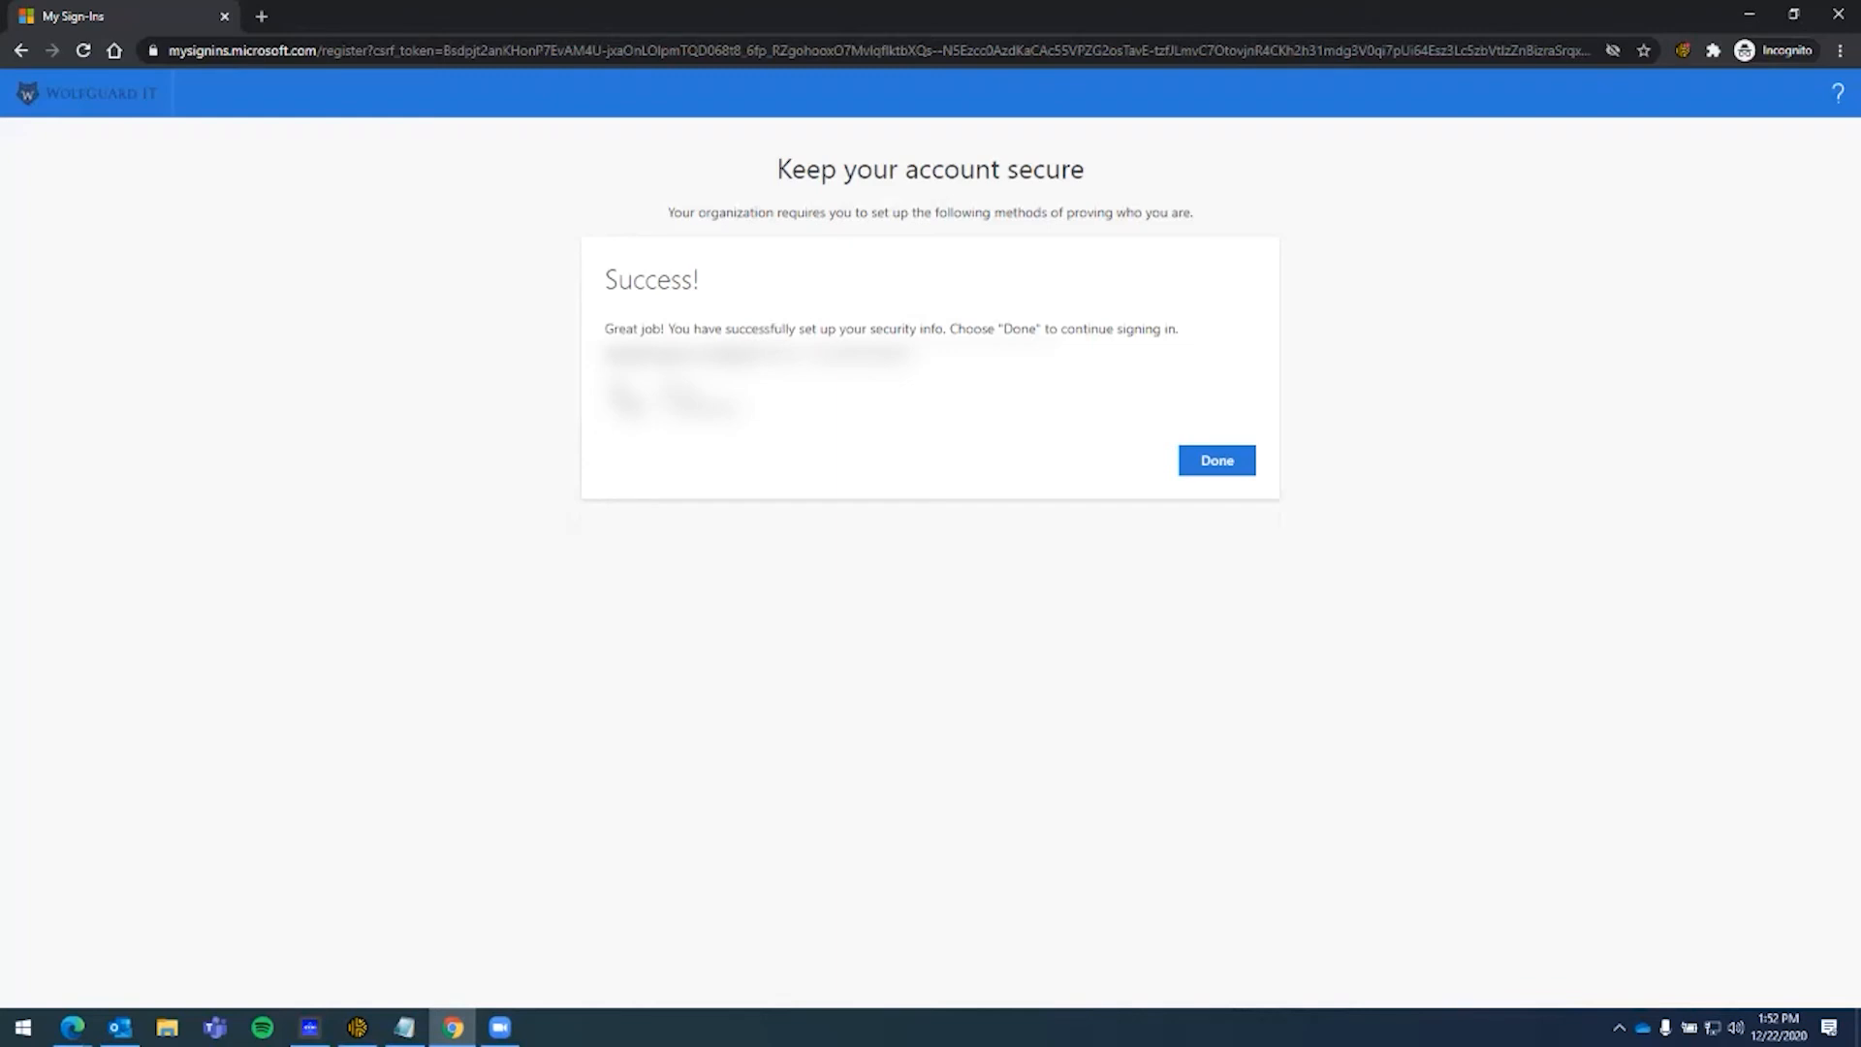
left_click(1215, 461)
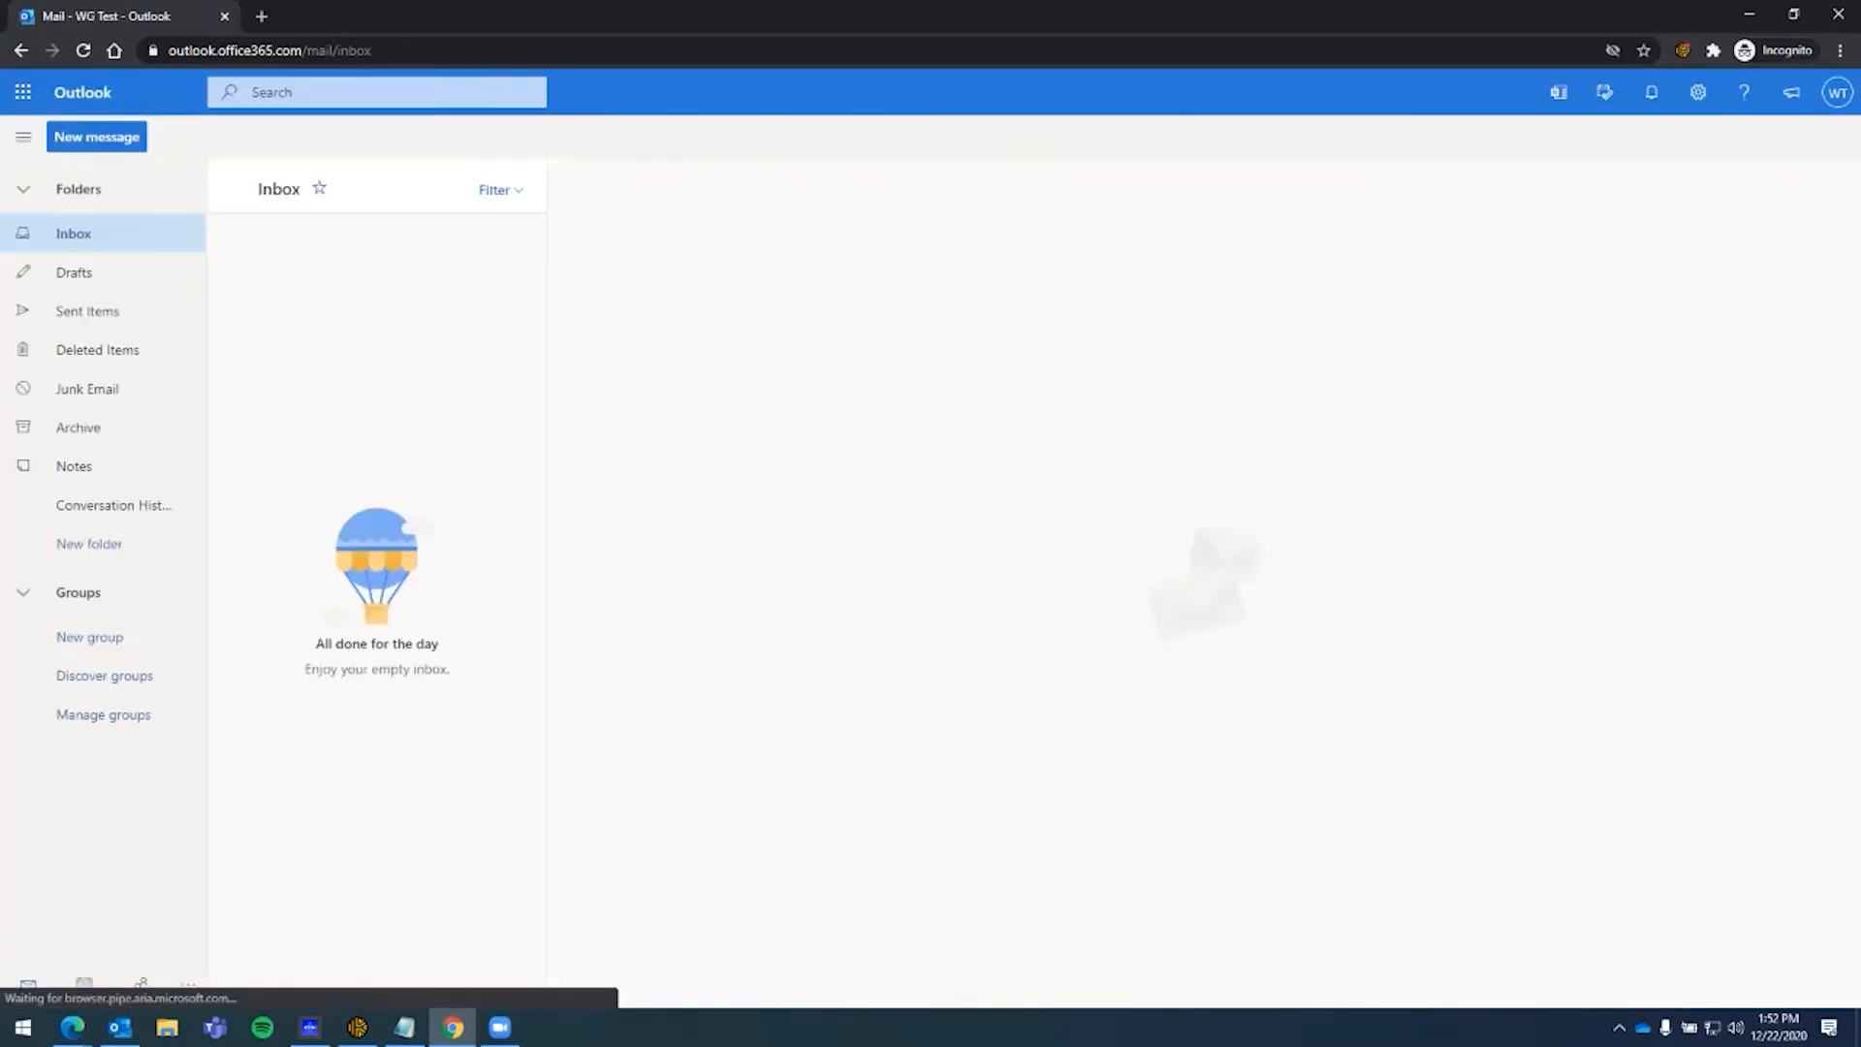
Star the Inbox heading to add Inbox to Favorites.
left_click(318, 189)
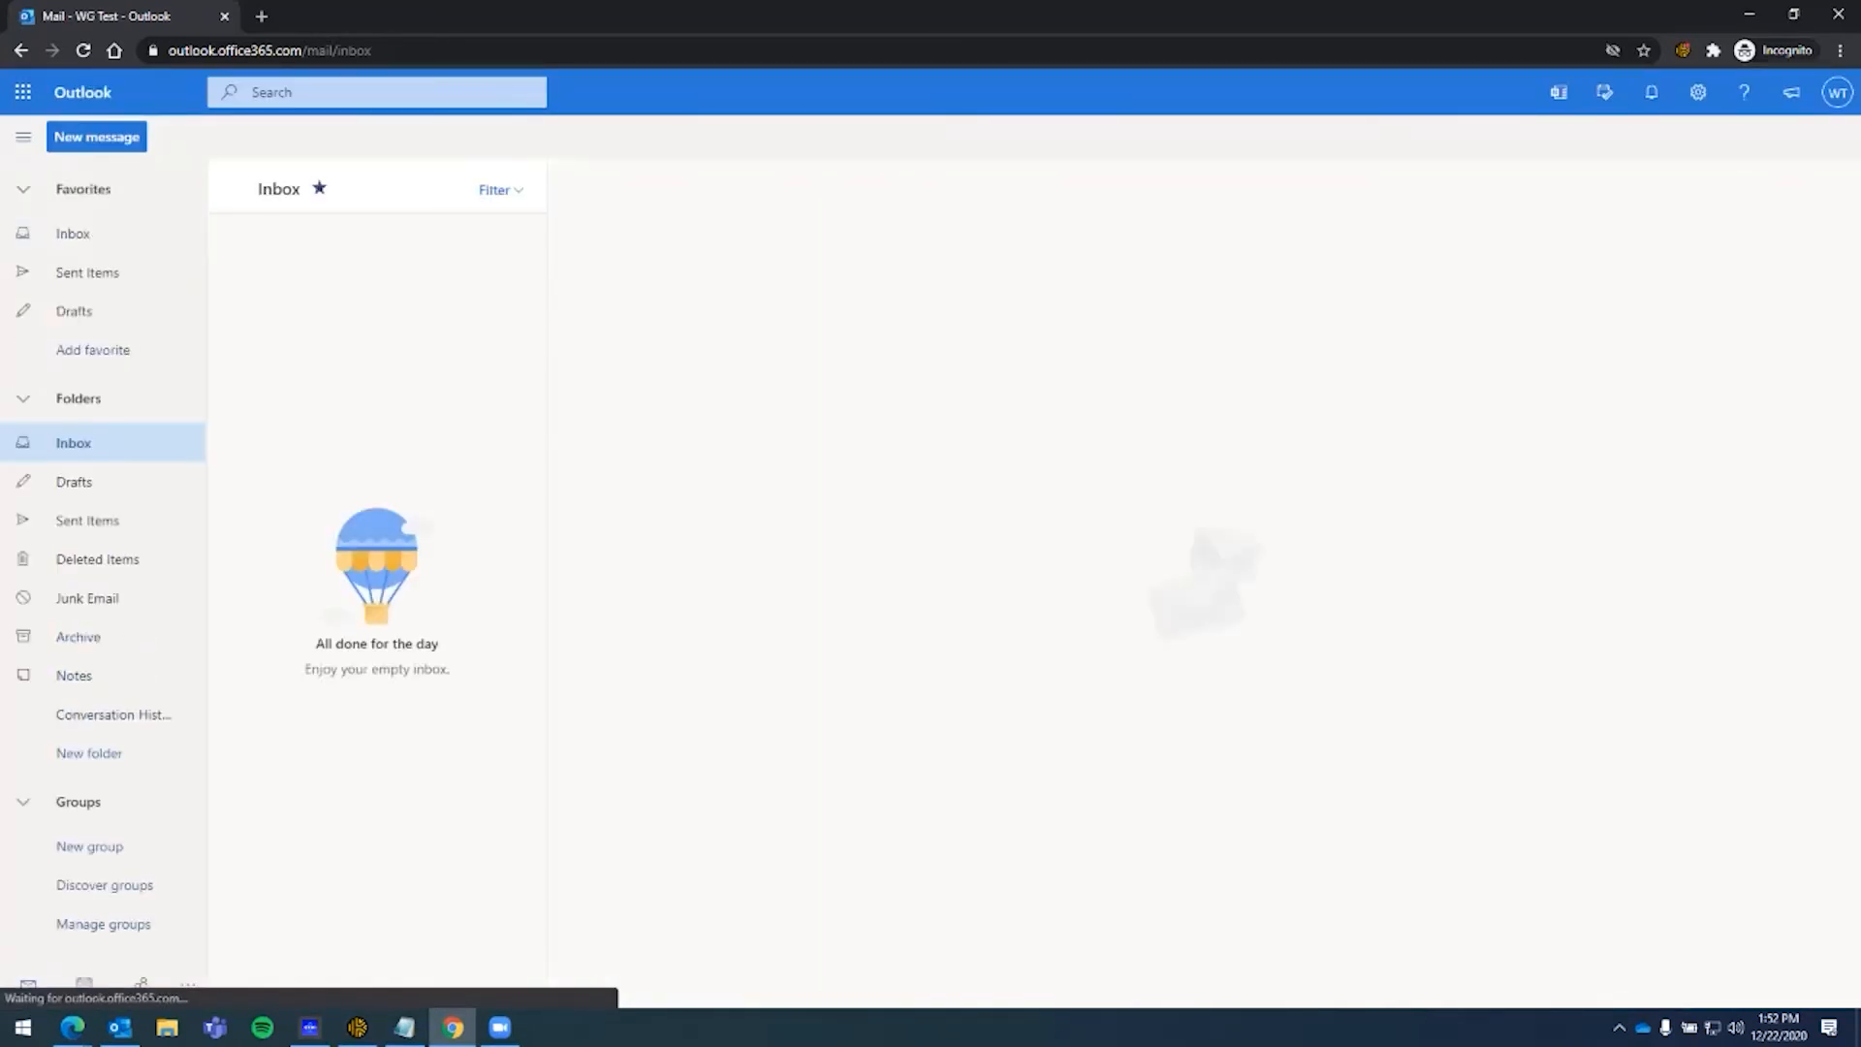